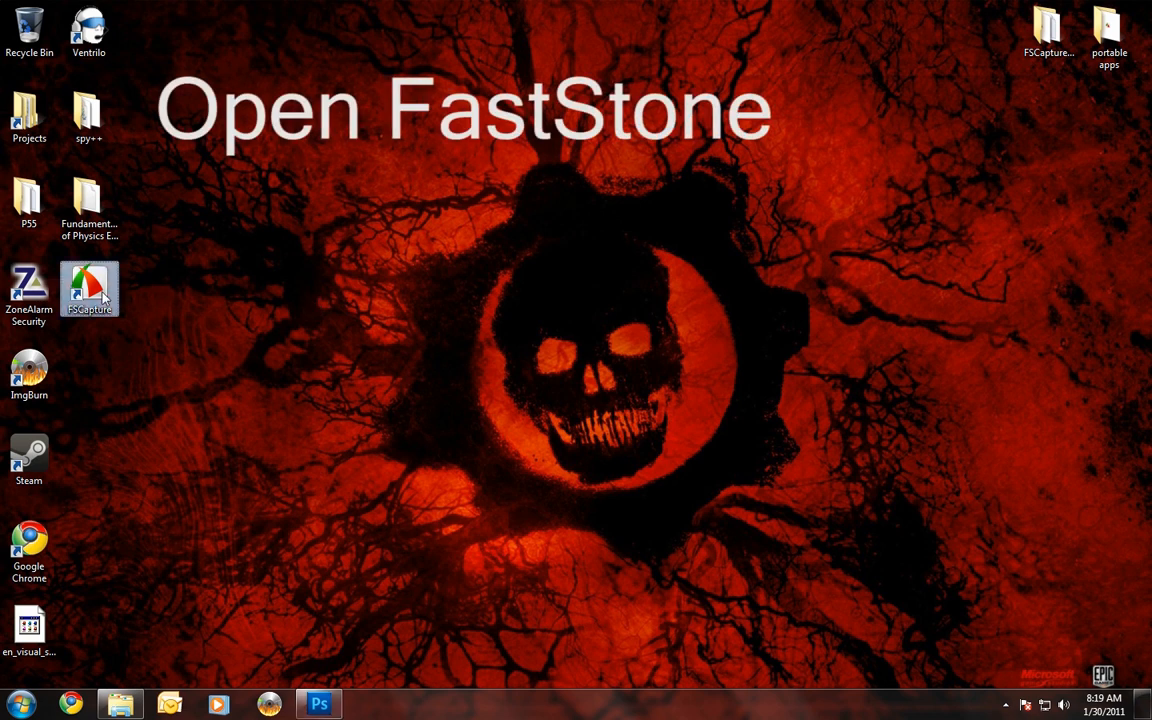
Launch FastStone Capture and start a full-screen screen recording
{"action": "double_click", "coordinate": [89, 288]}
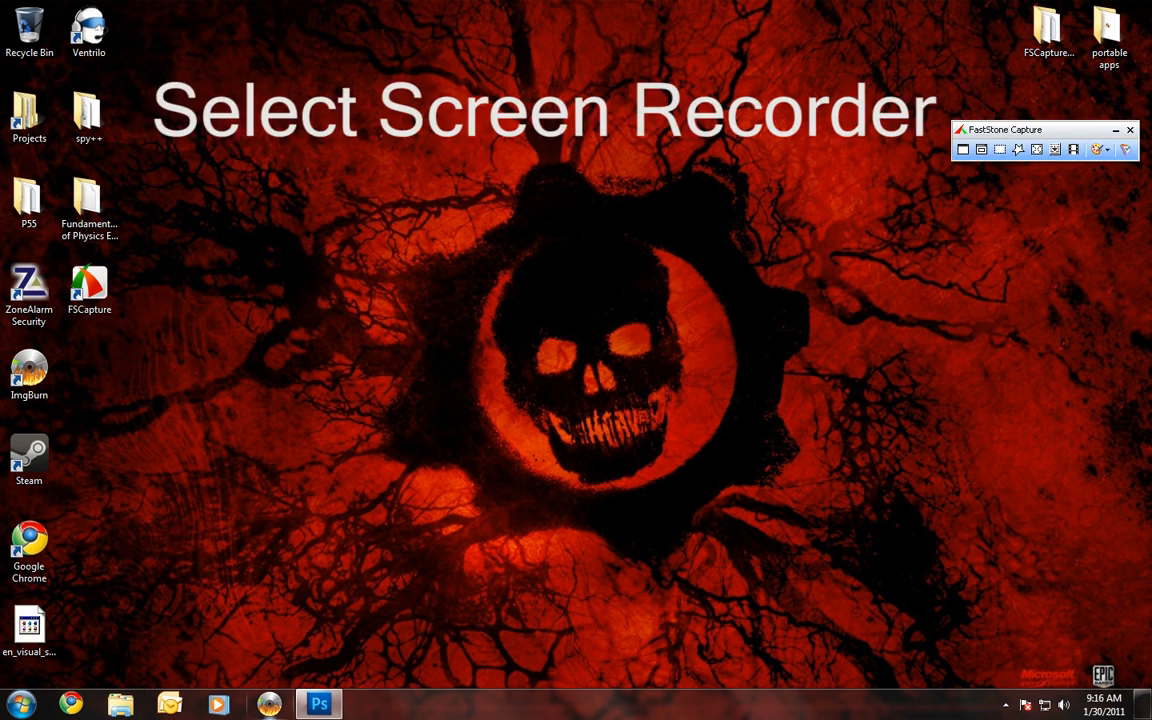
{"action": "left_click", "coordinate": [1018, 149]}
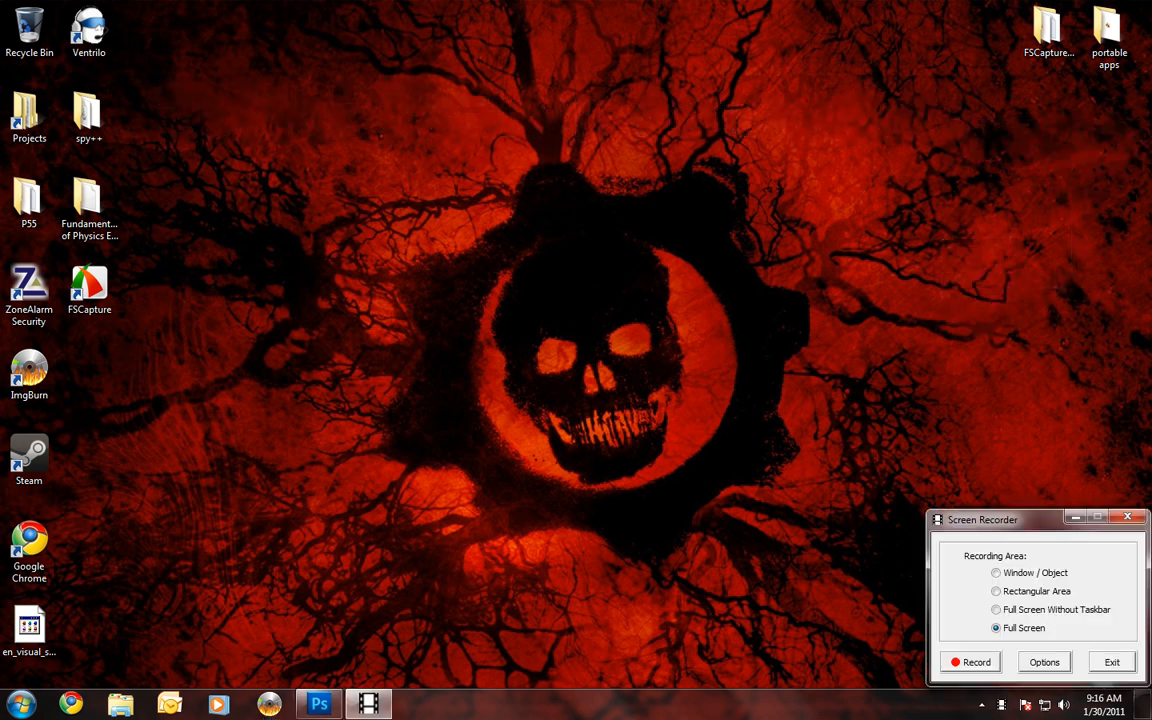
{"action": "left_click", "coordinate": [1044, 662]}
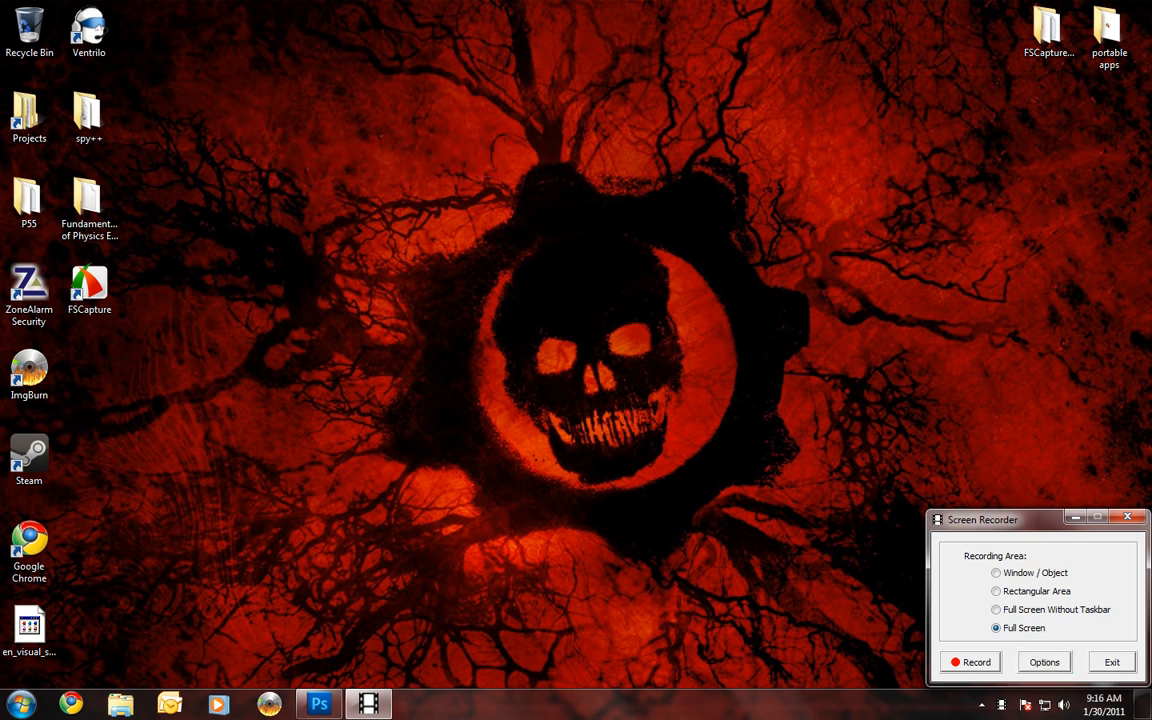
{"action": "left_click", "coordinate": [1043, 662]}
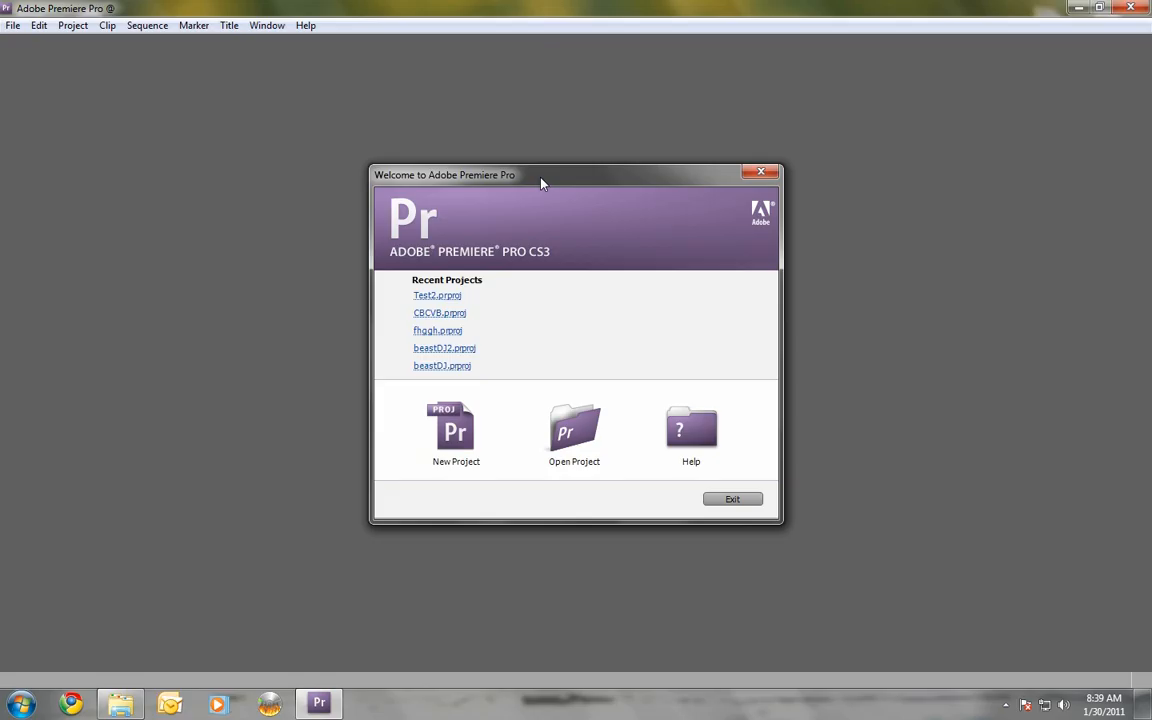
{"action": "mouse_move", "coordinate": [783, 395]}
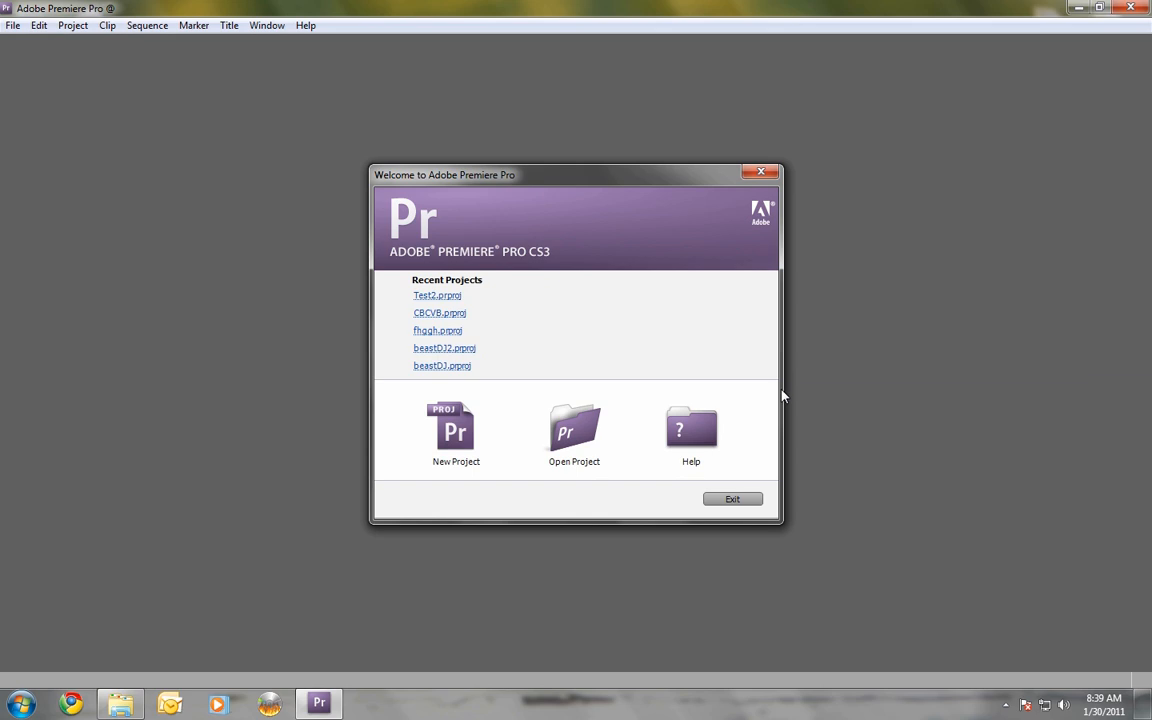
{"action": "mouse_move", "coordinate": [714, 420]}
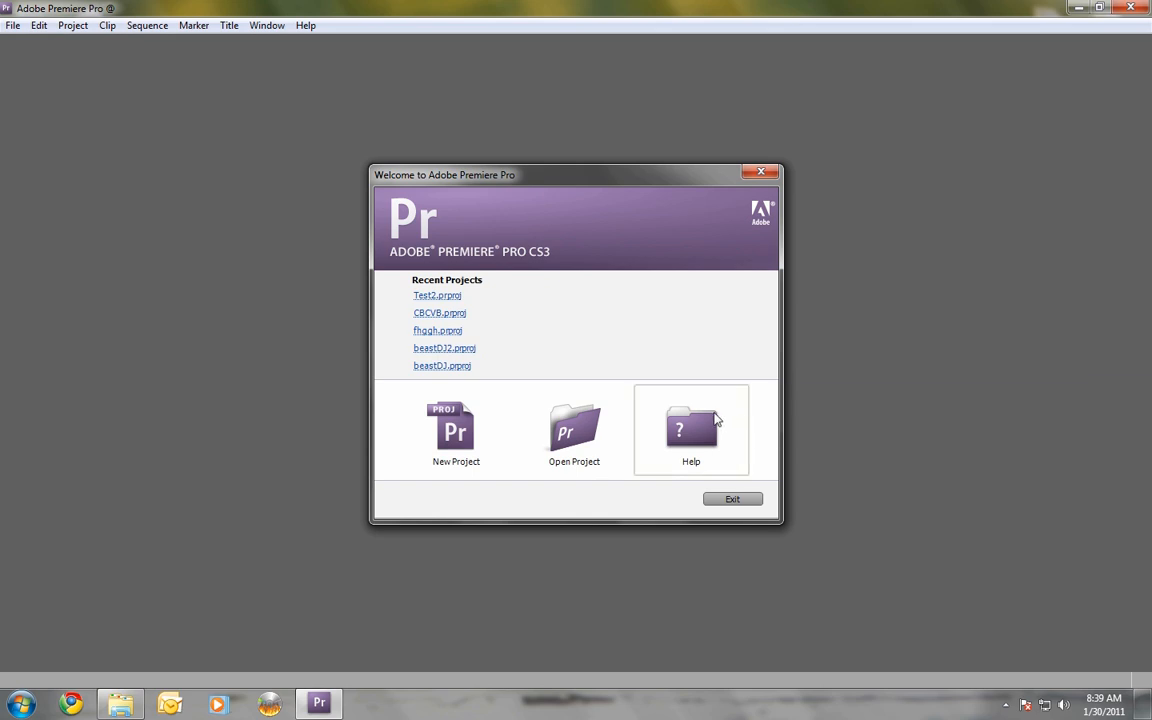
{"action": "mouse_move", "coordinate": [583, 354]}
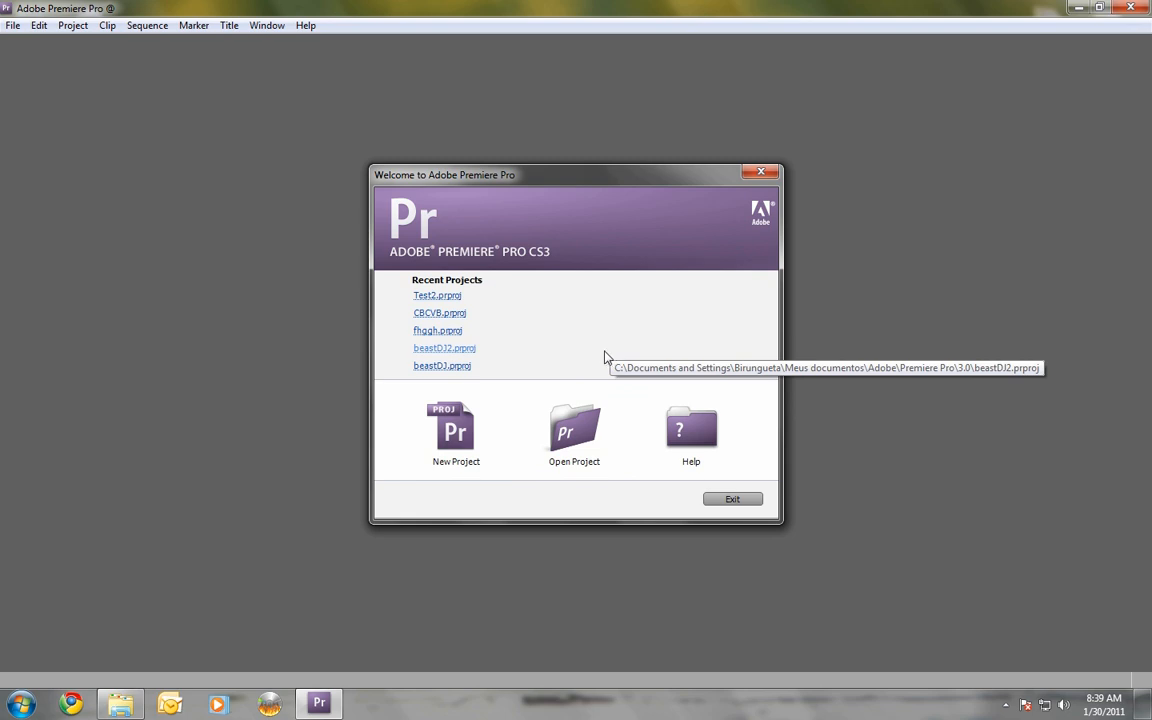
{"action": "mouse_move", "coordinate": [512, 291]}
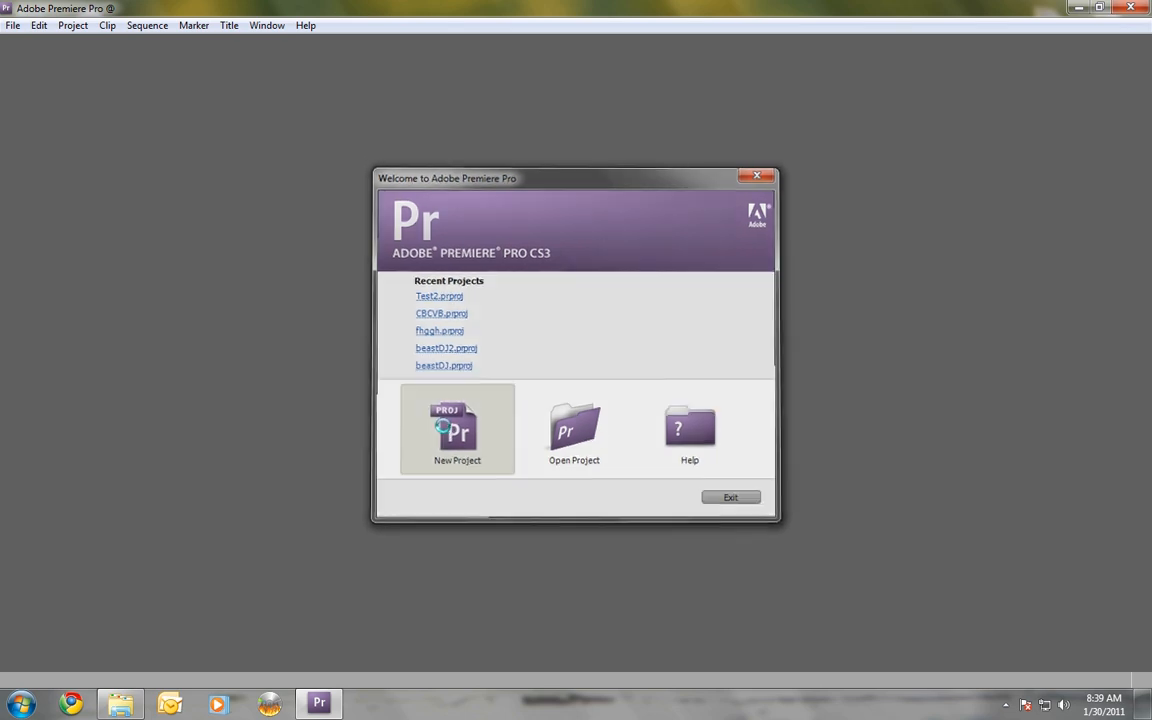
Start a new project with Desktop mode, 29.97 fps, 1440x900, lower field first, 44100 Hz
{"action": "left_click", "coordinate": [457, 430]}
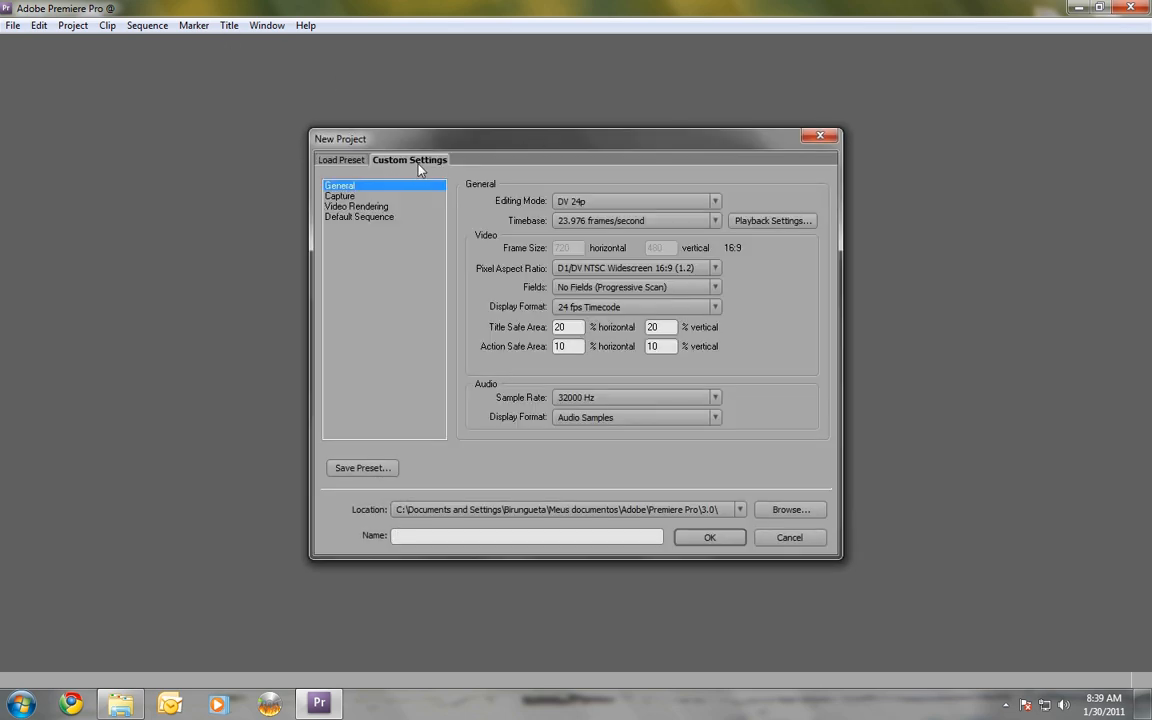
{"action": "left_click", "coordinate": [714, 201]}
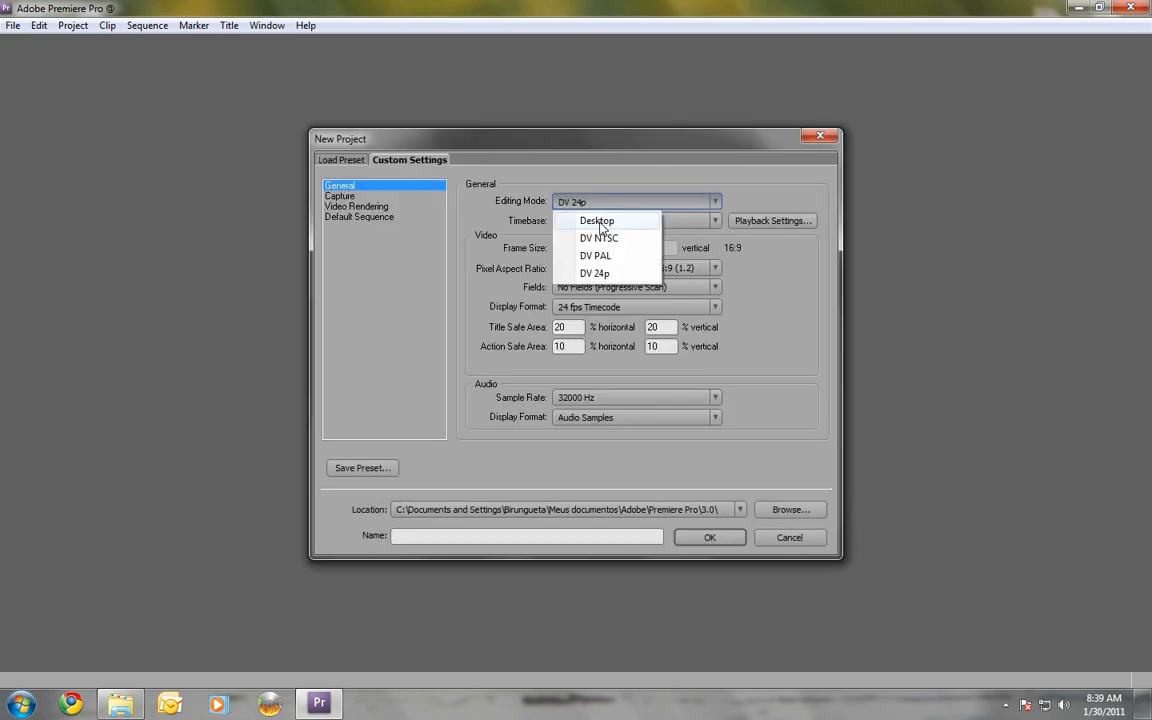
{"action": "left_click", "coordinate": [596, 221]}
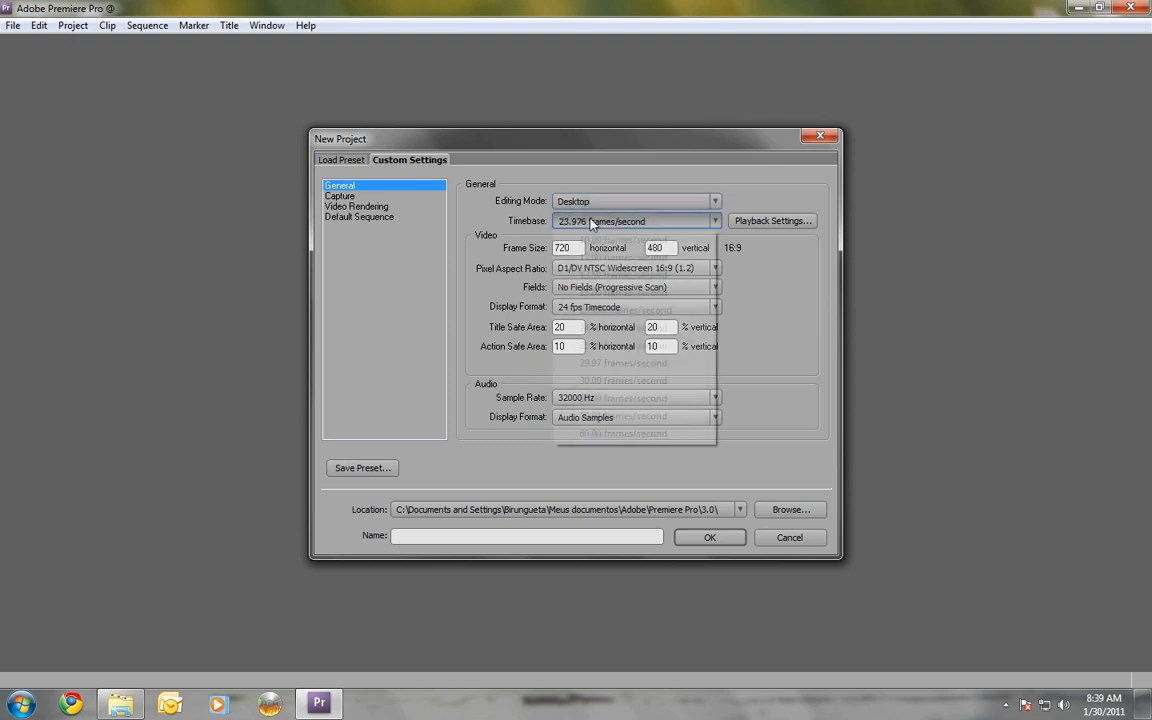
{"action": "left_click", "coordinate": [622, 362]}
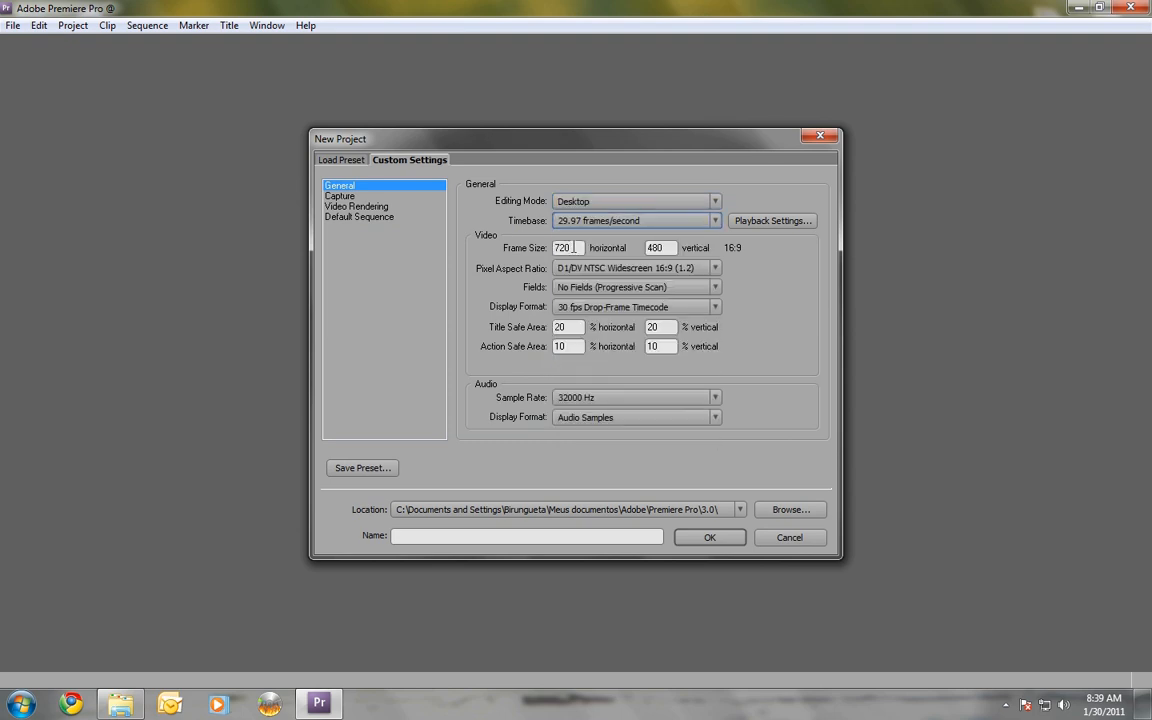
{"action": "triple_click", "coordinate": [568, 247]}
{"action": "type", "text": "1440"}
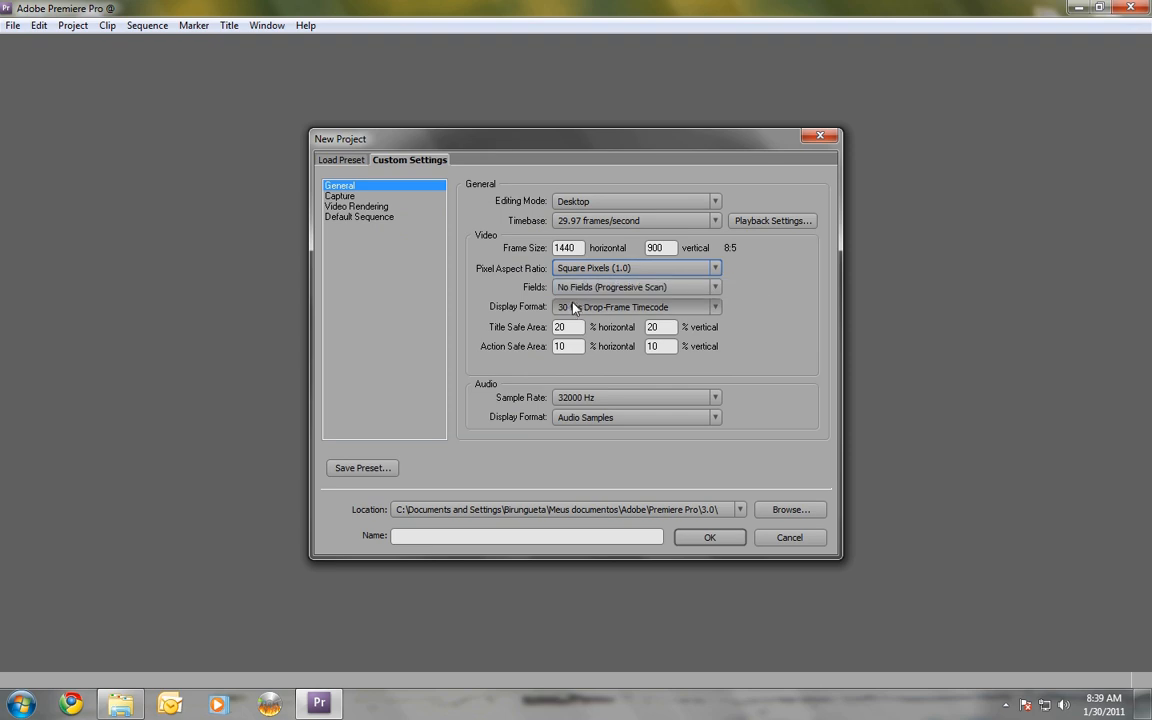
{"action": "left_click", "coordinate": [714, 287]}
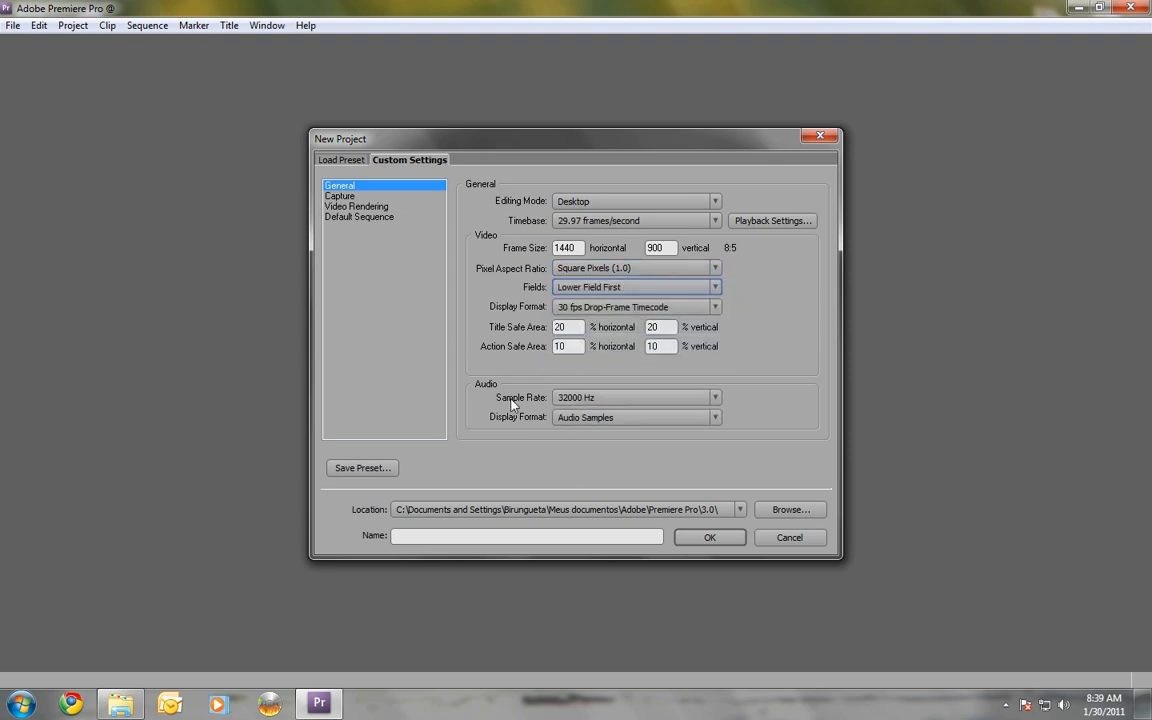
{"action": "left_click", "coordinate": [714, 397]}
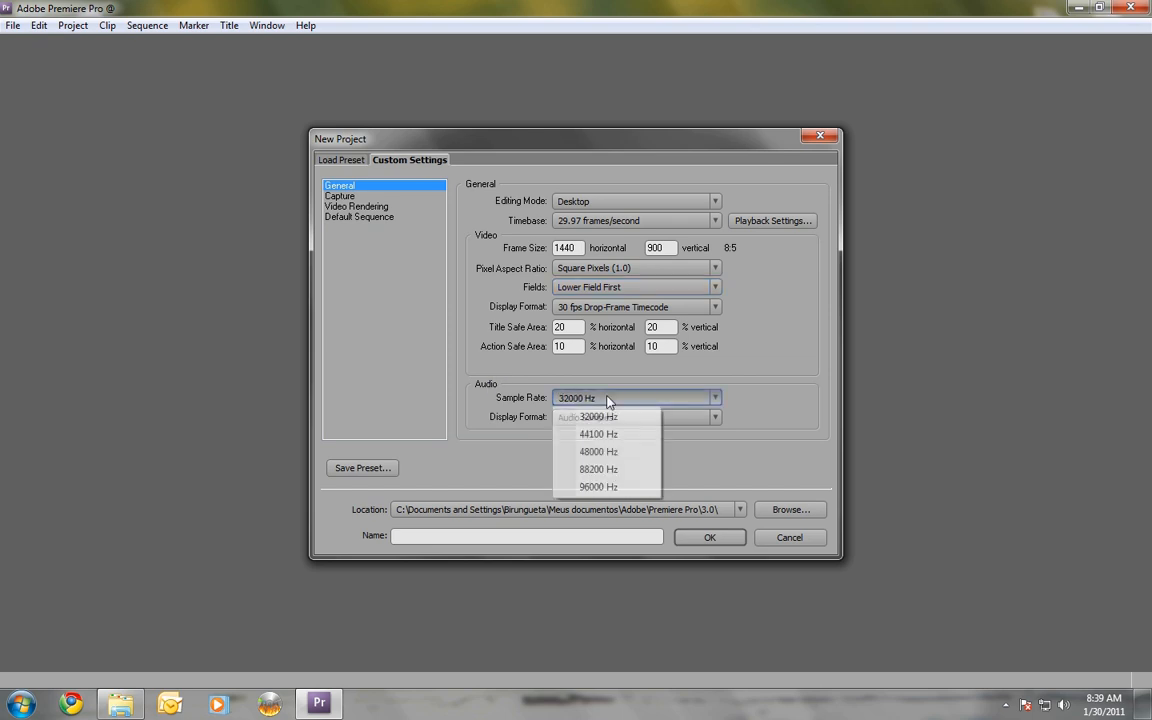
{"action": "left_click", "coordinate": [598, 433]}
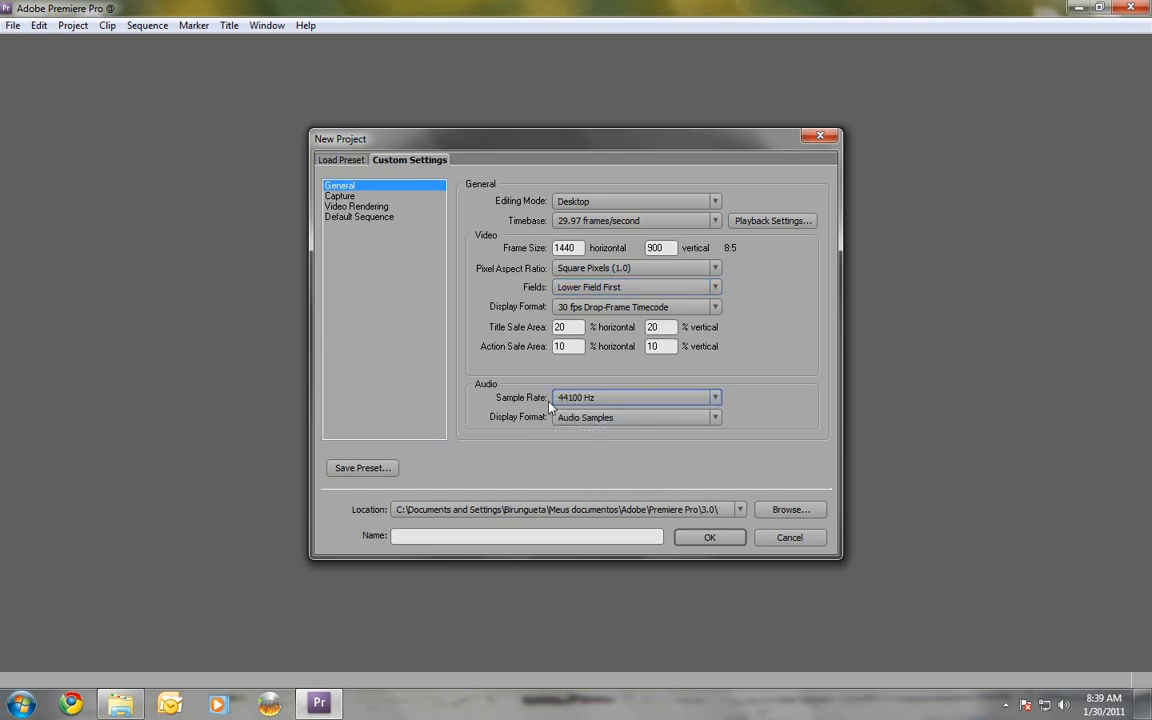
Name the project test2, create it, and overwrite the existing test2
{"action": "type", "text": "test2"}
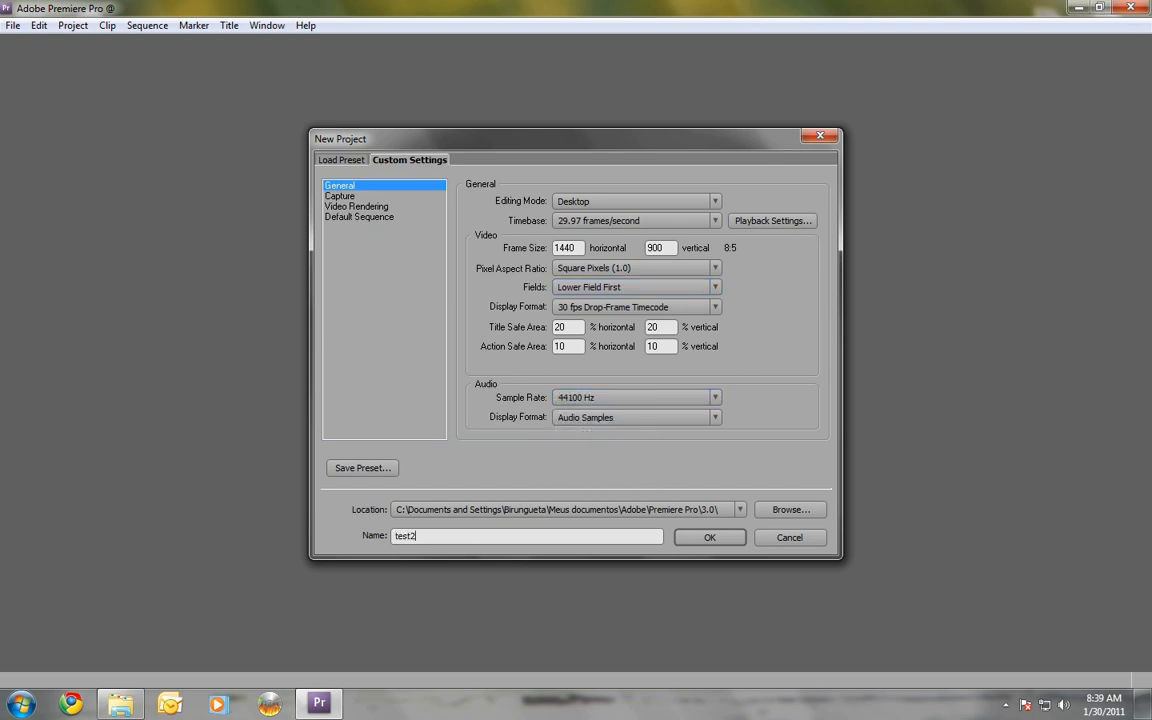
{"action": "left_click", "coordinate": [709, 537]}
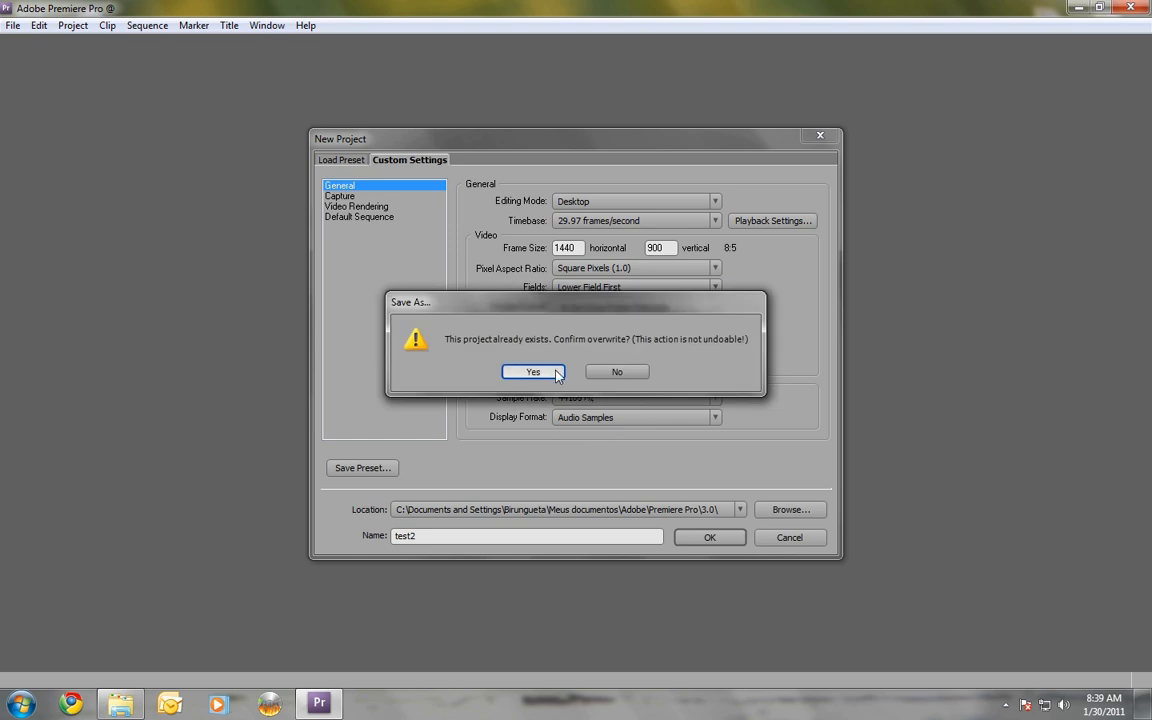
{"action": "left_click", "coordinate": [532, 372]}
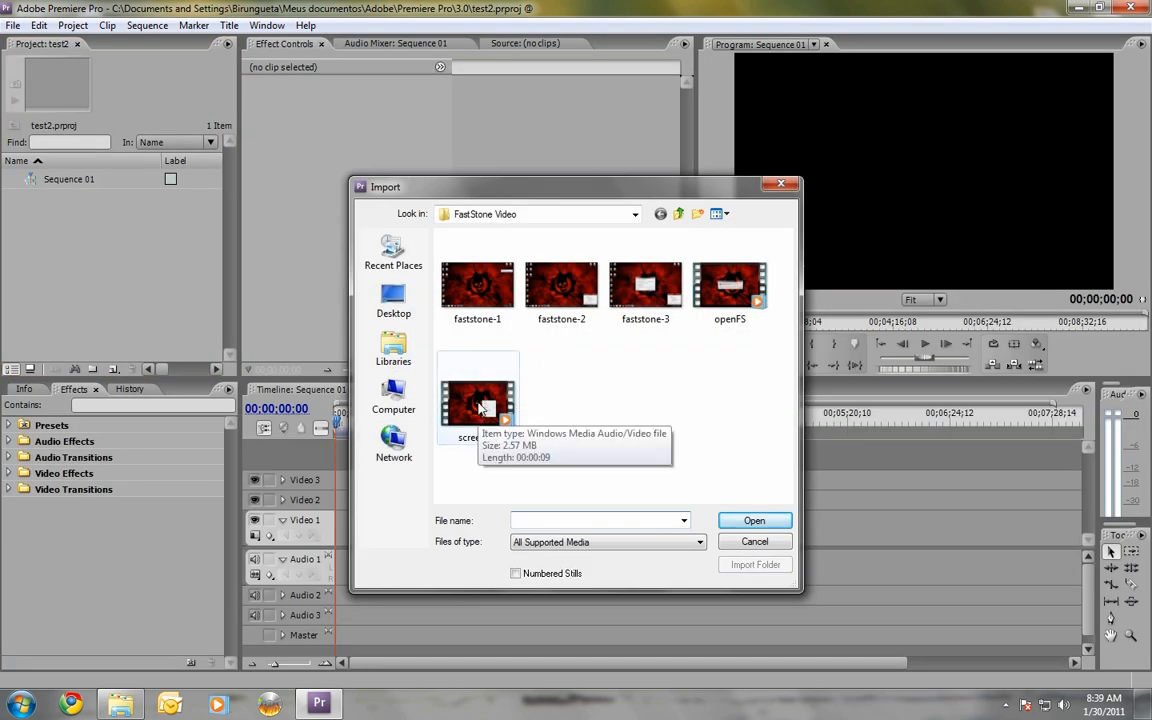
Import screenres.wmv and place it at the start of Sequence 01
{"action": "left_click", "coordinate": [754, 520]}
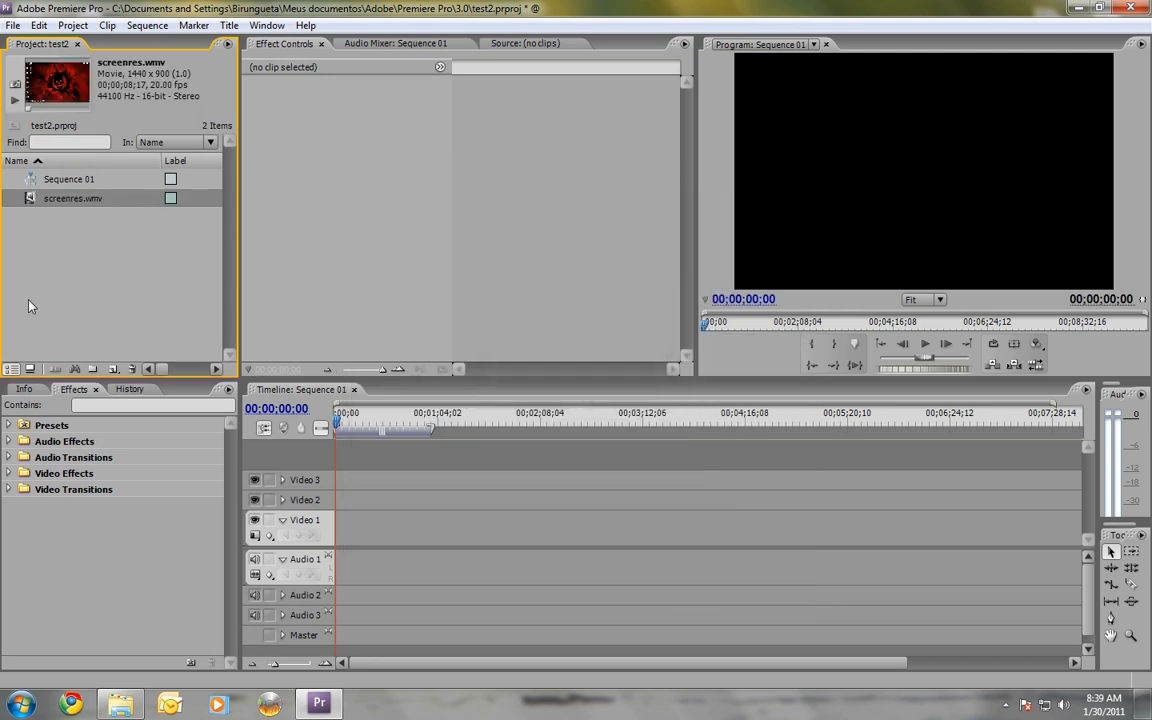
{"action": "double_click", "coordinate": [72, 198]}
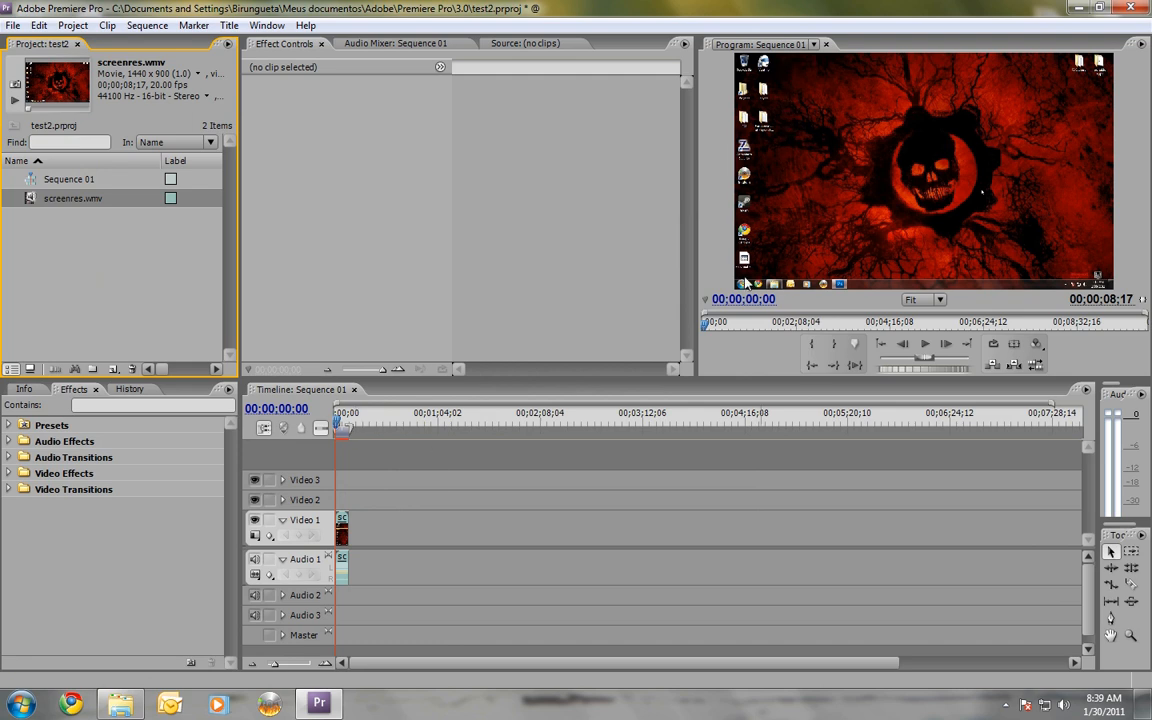
{"action": "mouse_move", "coordinate": [745, 61]}
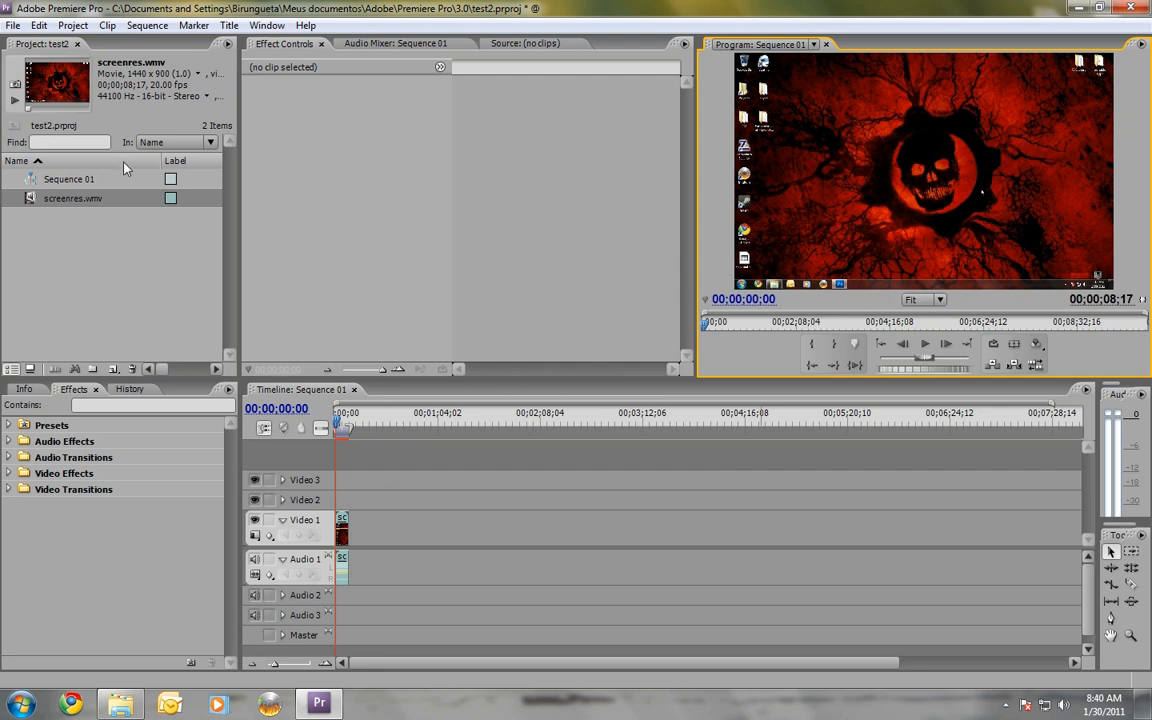
{"action": "mouse_move", "coordinate": [270, 160]}
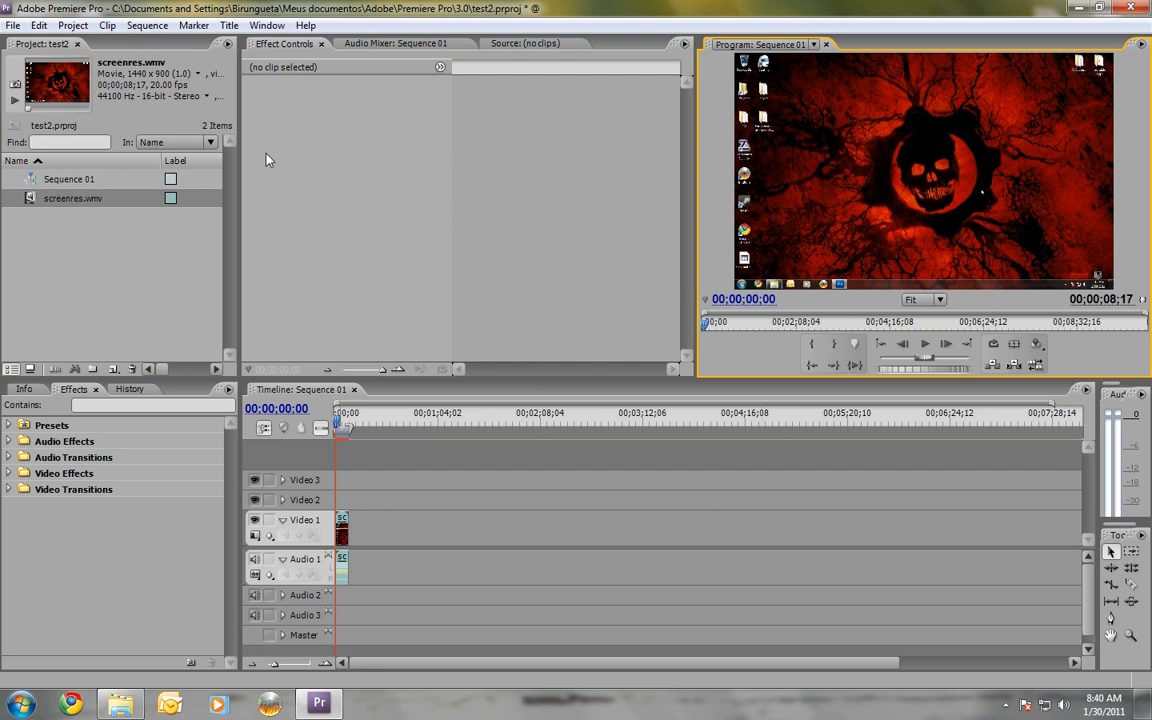
Export the sequence through File > Export > Adobe Media Encoder
{"action": "left_click", "coordinate": [13, 25]}
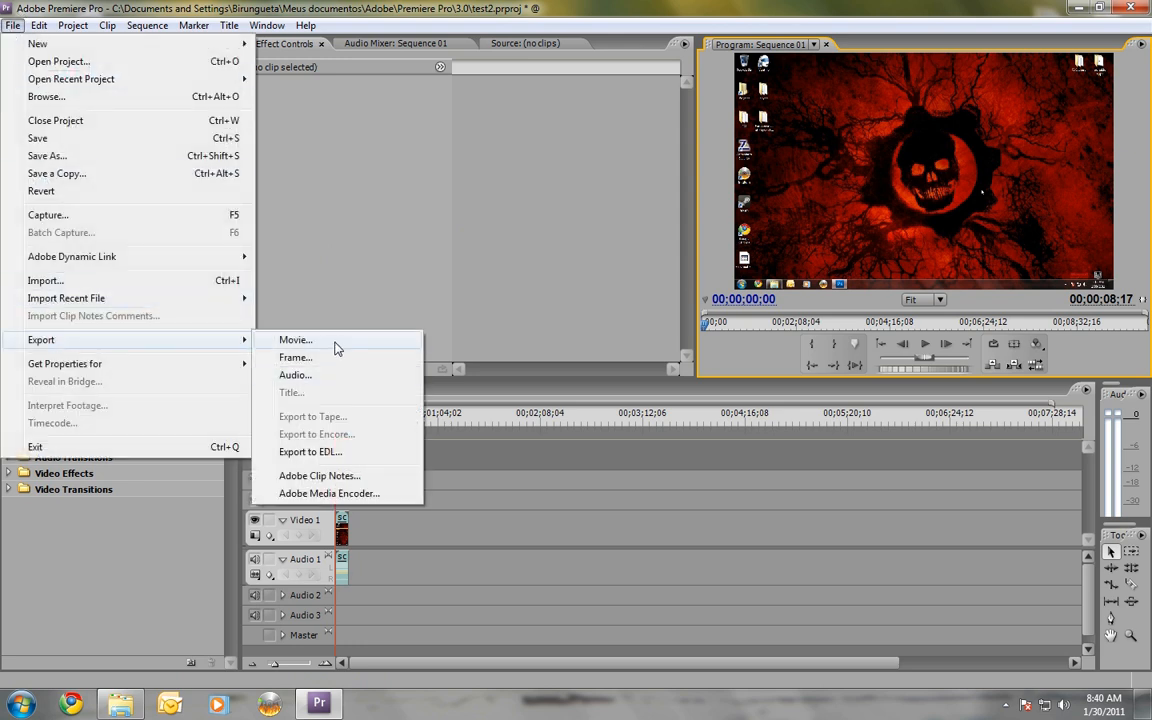
{"action": "mouse_move", "coordinate": [316, 500]}
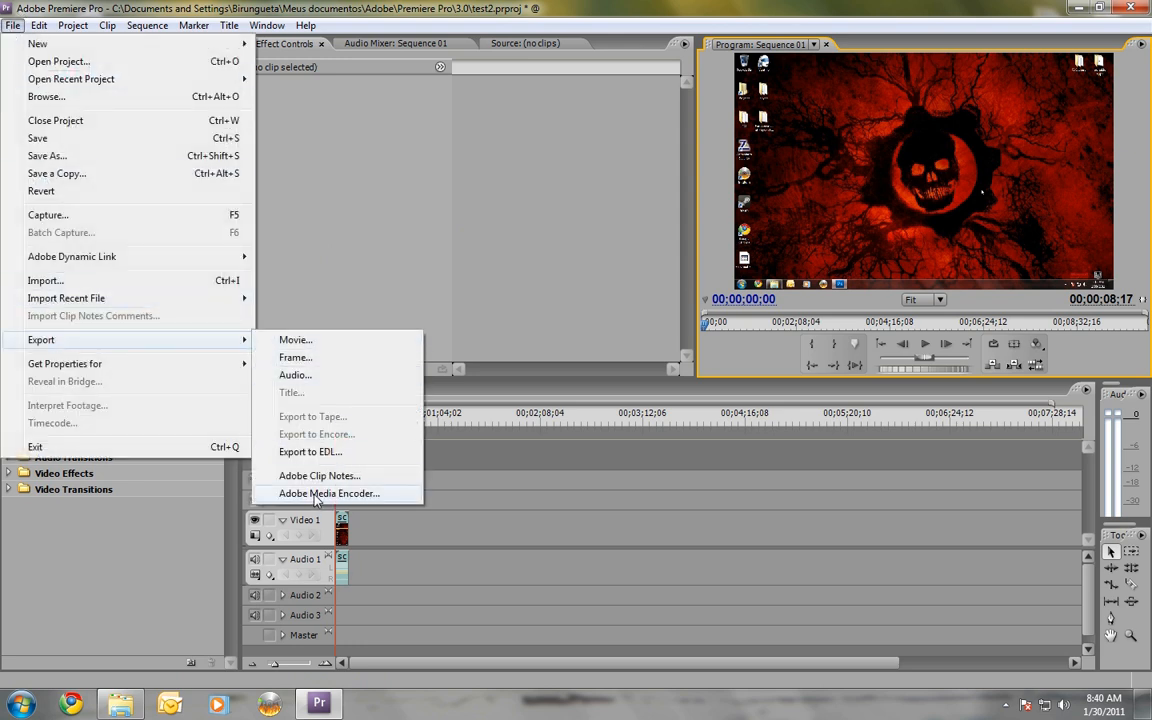
{"action": "left_click", "coordinate": [329, 493]}
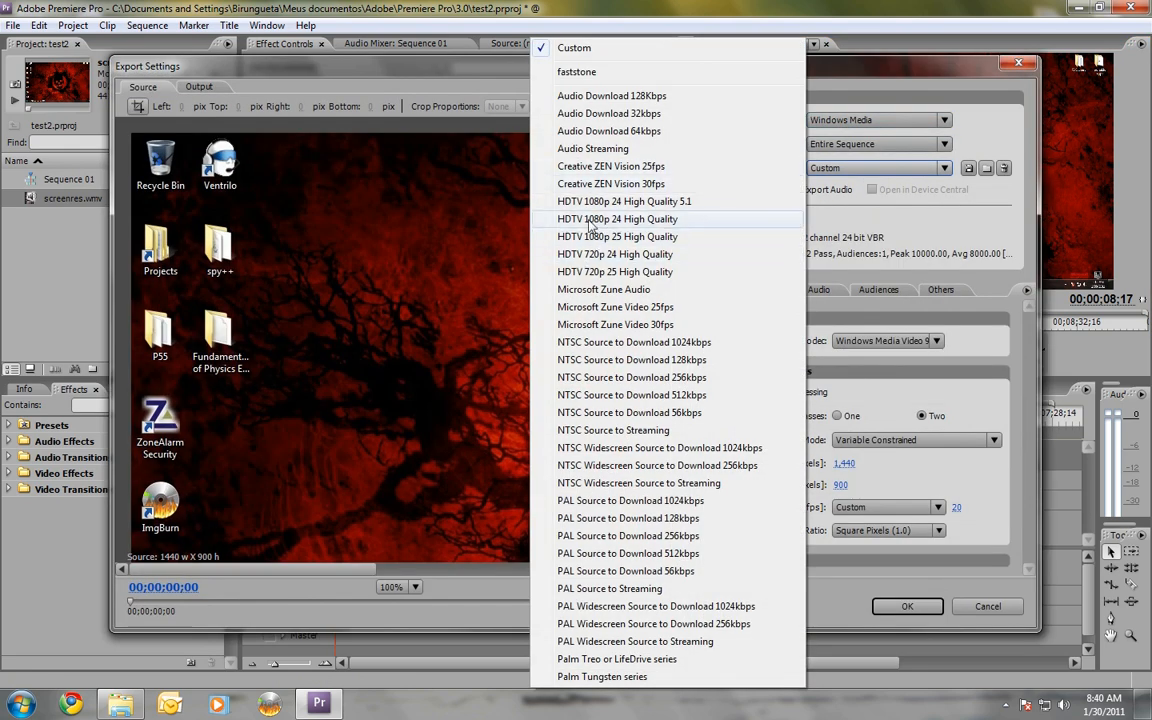
Keep the Custom Windows Media preset at 1440x900, 20 fps, and accept it
{"action": "left_click", "coordinate": [574, 47]}
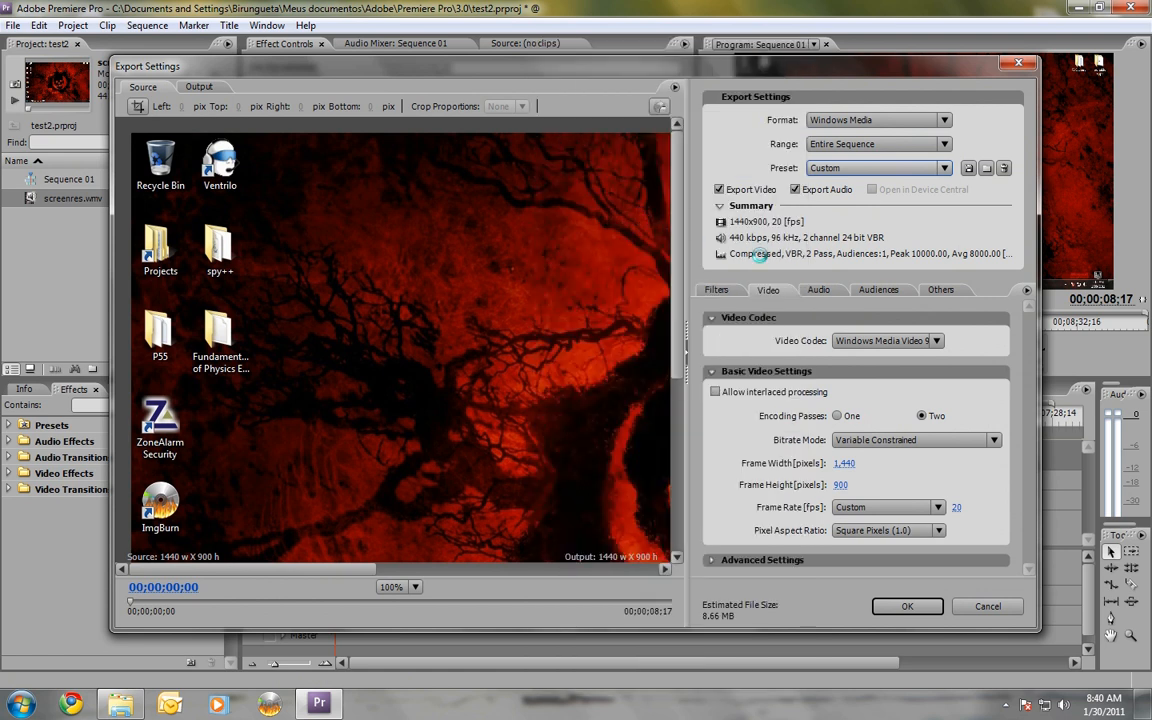
{"action": "left_click", "coordinate": [875, 167]}
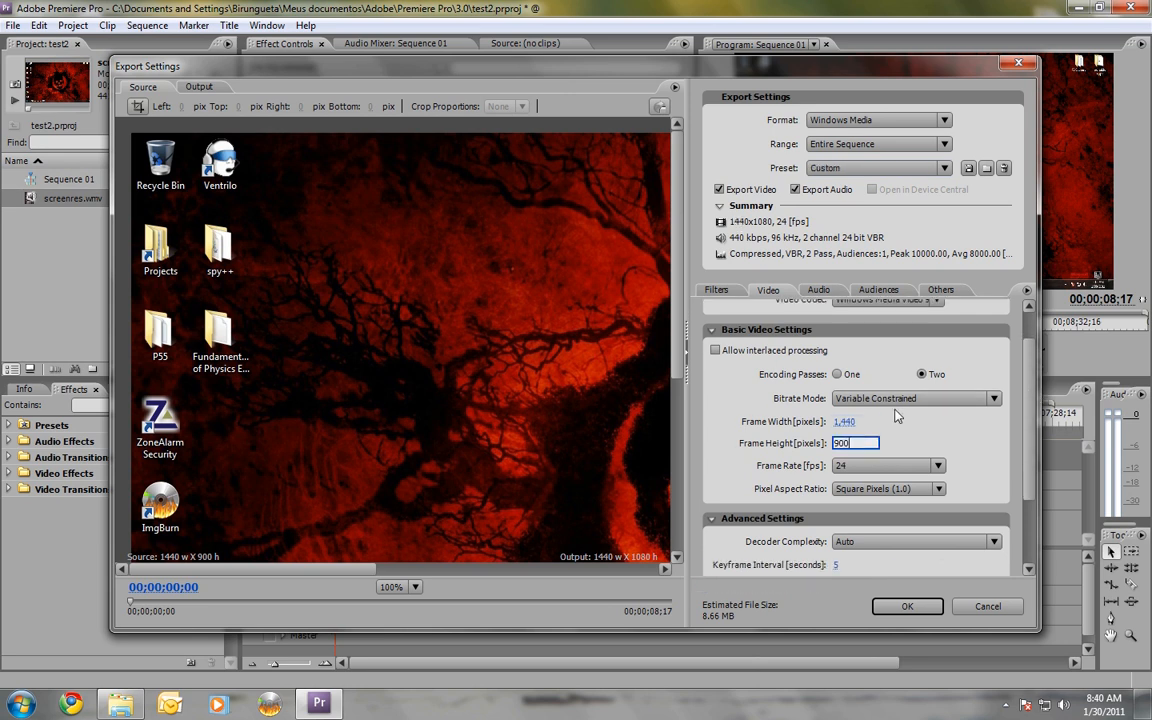
{"action": "left_click", "coordinate": [937, 465]}
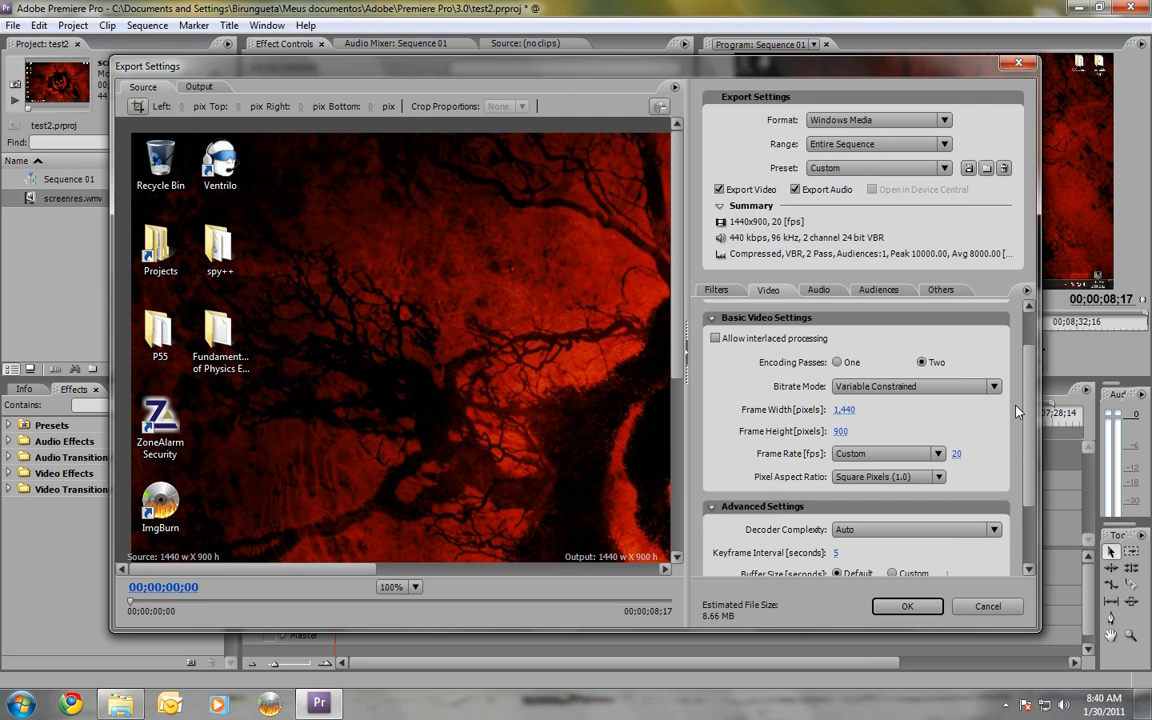
{"action": "mouse_move", "coordinate": [967, 455]}
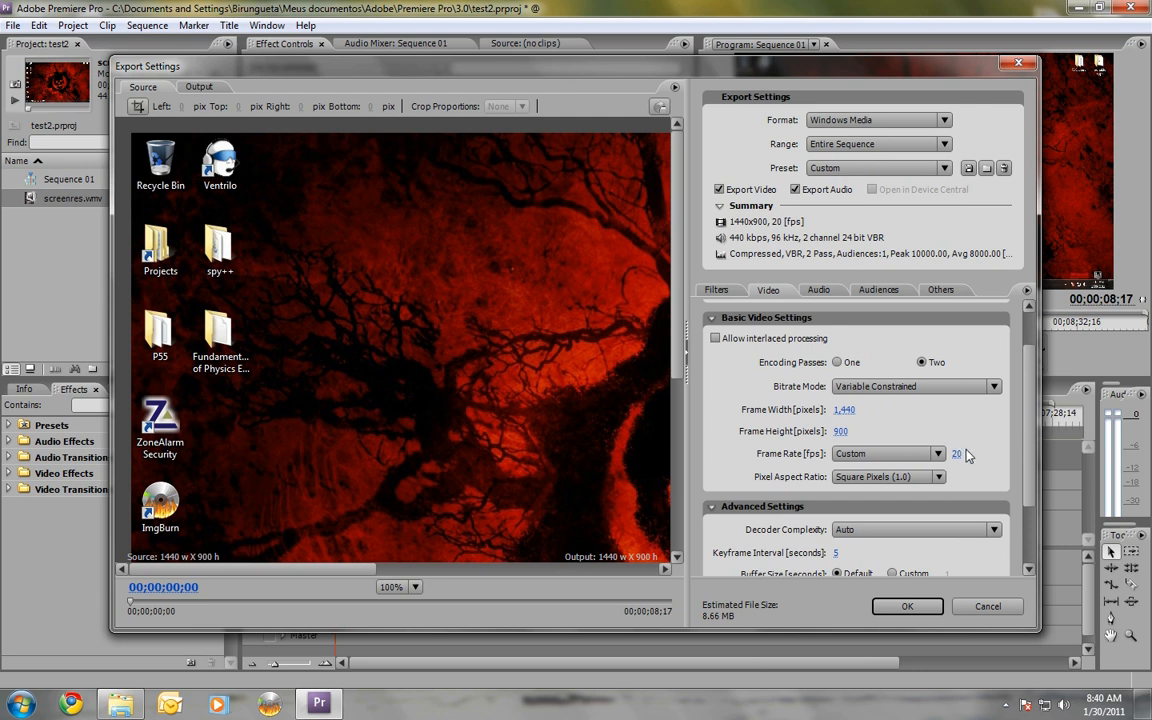
{"action": "scroll", "scroll_direction": "down", "scroll_amount": 3}
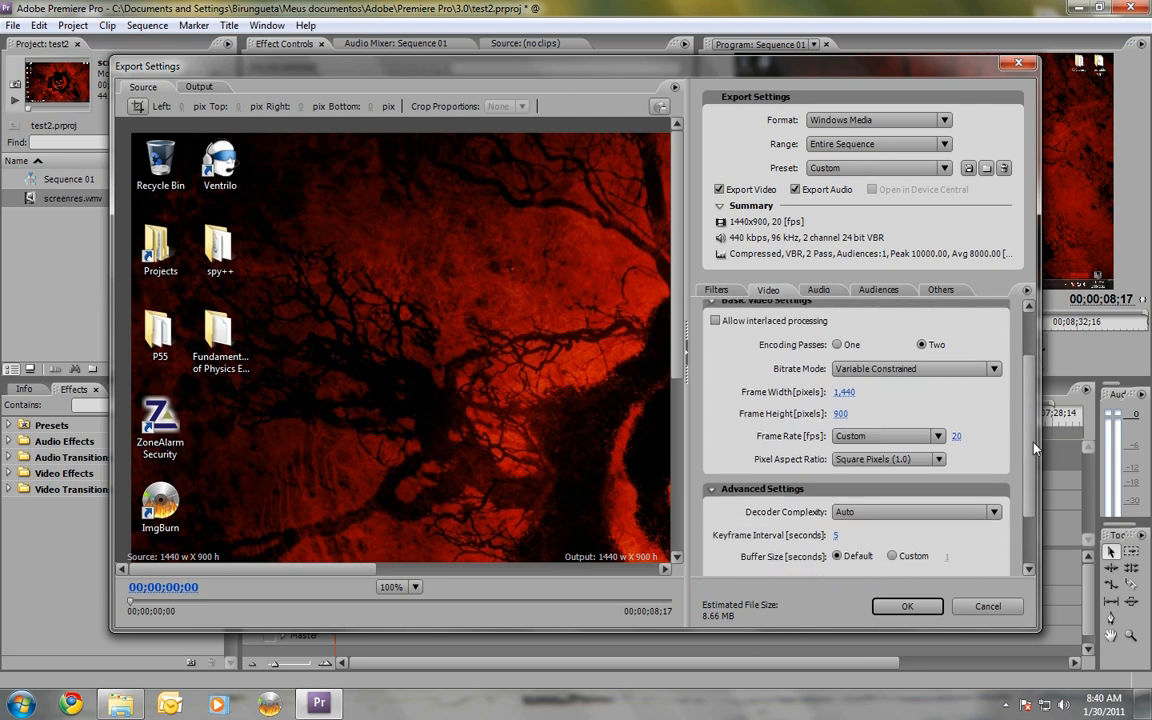
{"action": "scroll", "scroll_direction": "down", "scroll_amount": 3}
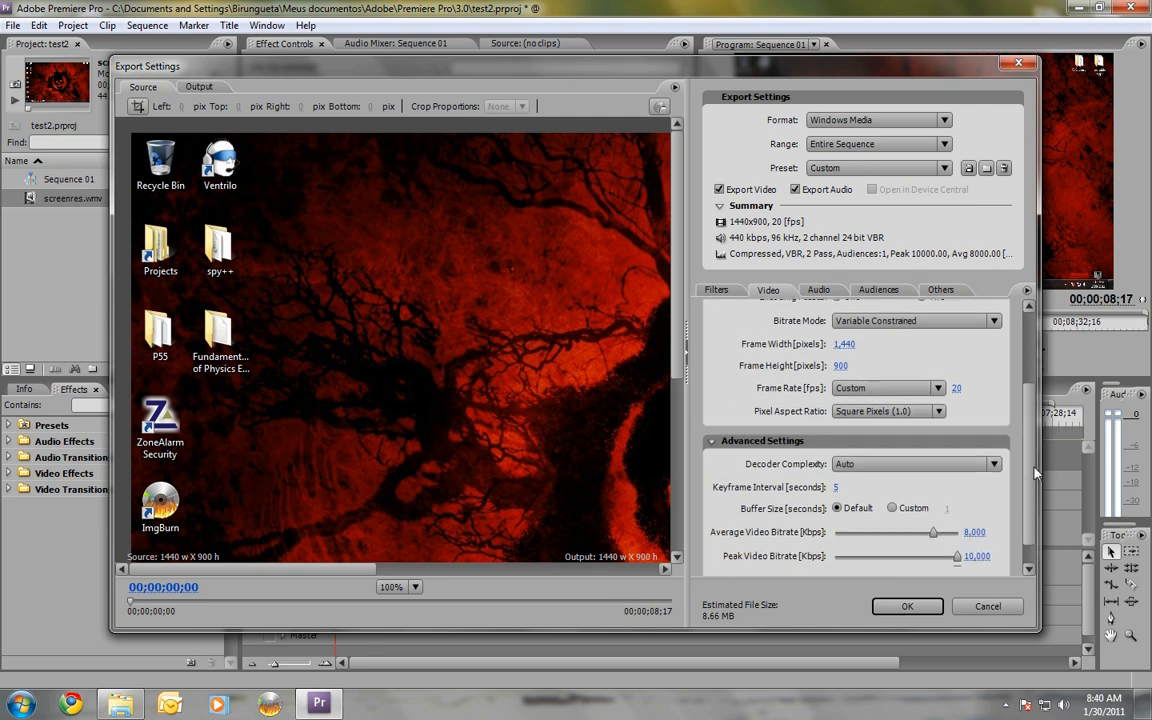
{"action": "scroll", "scroll_direction": "up", "scroll_amount": 3}
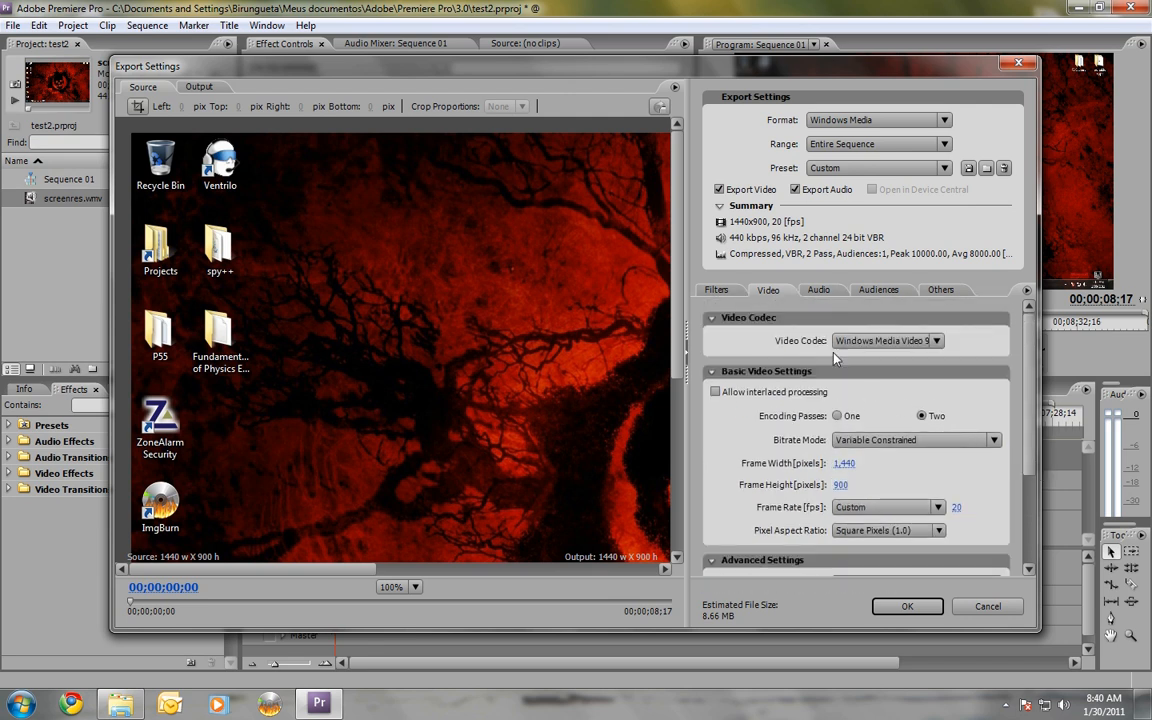
{"action": "mouse_move", "coordinate": [369, 293]}
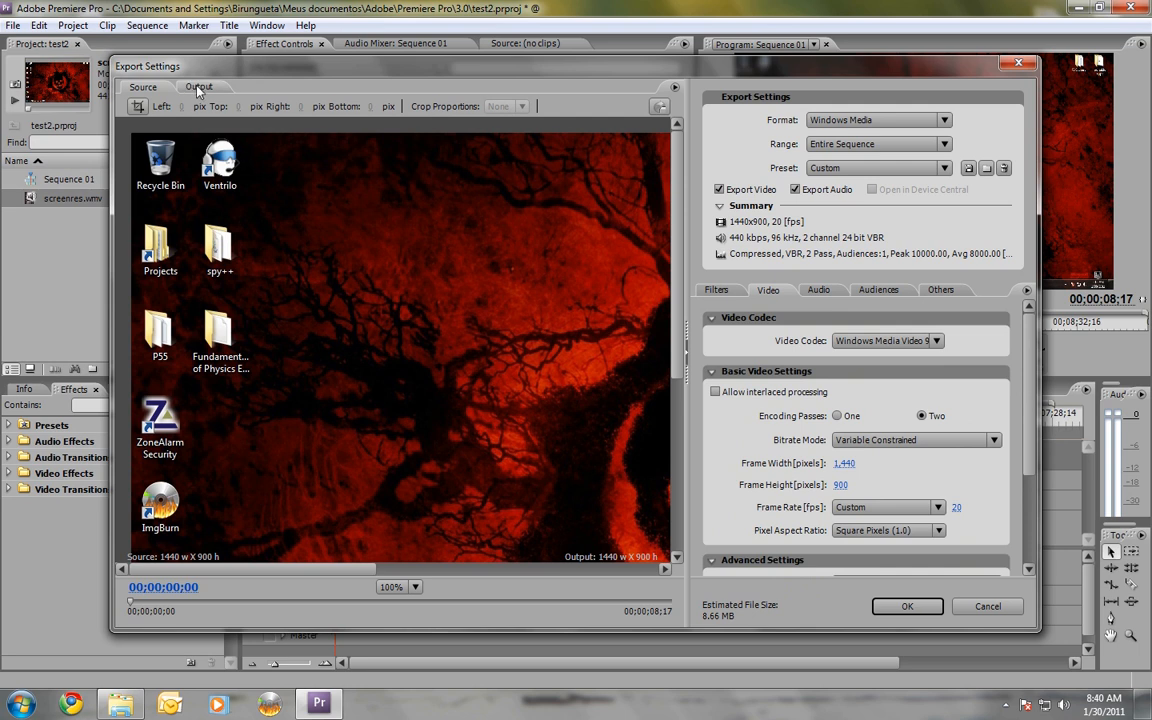
{"action": "left_click", "coordinate": [198, 87]}
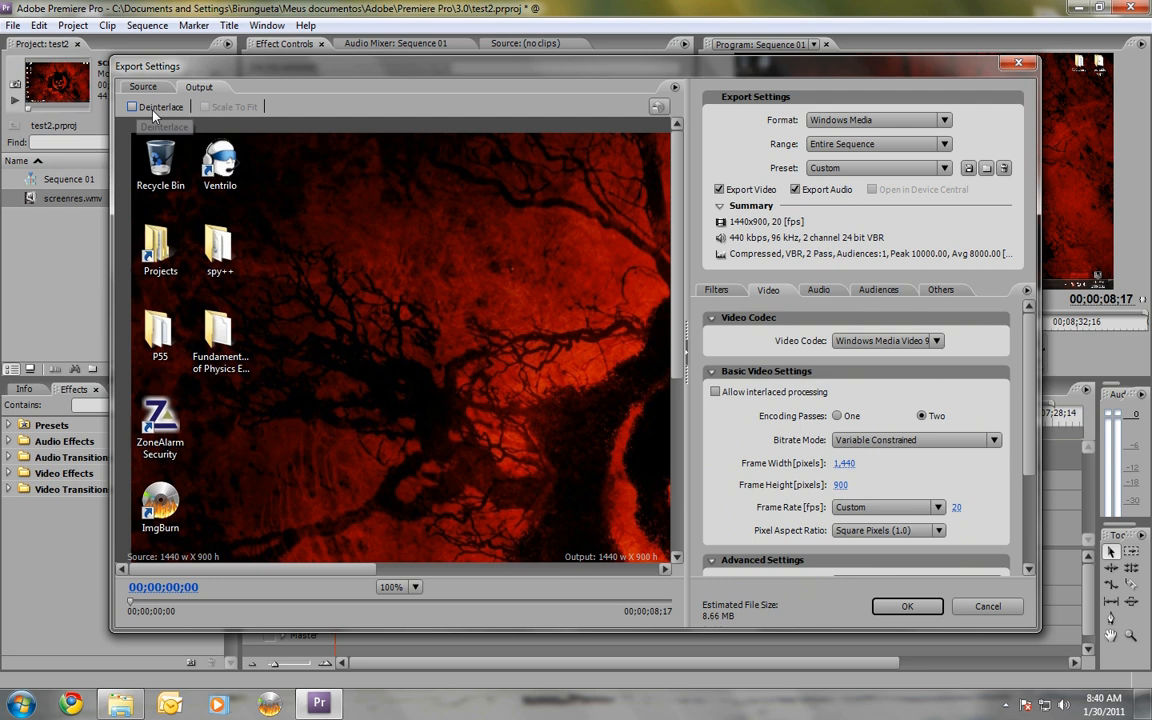
{"action": "mouse_move", "coordinate": [906, 606]}
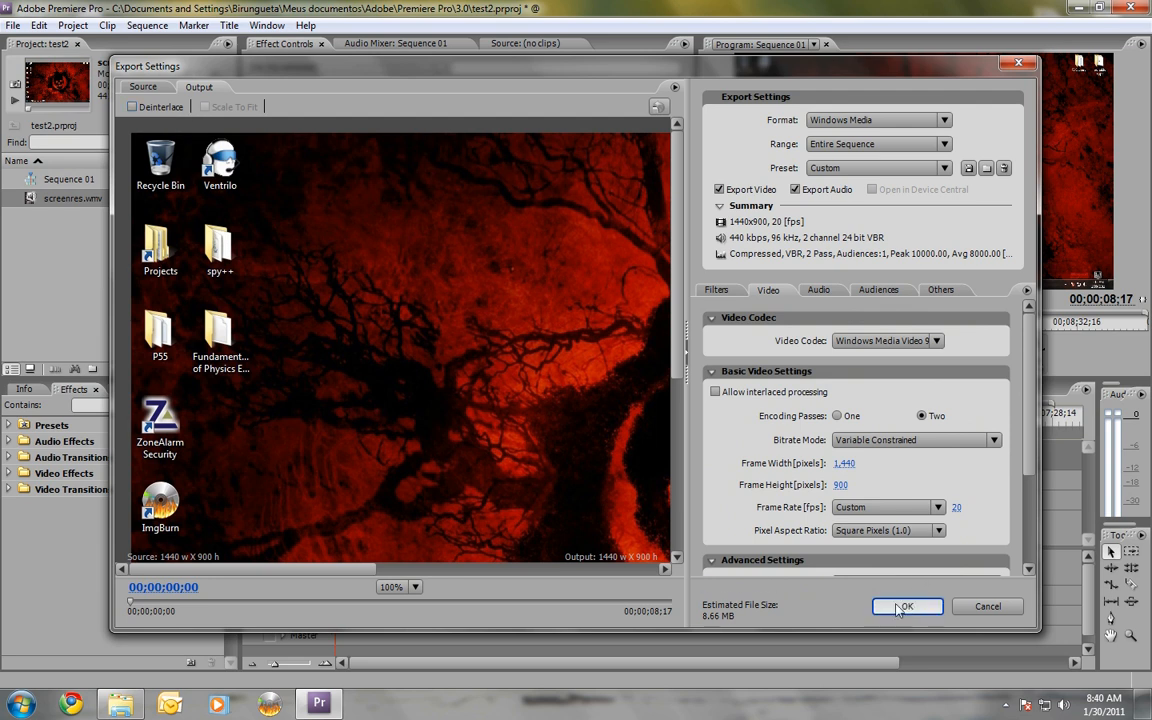
{"action": "left_click", "coordinate": [905, 606]}
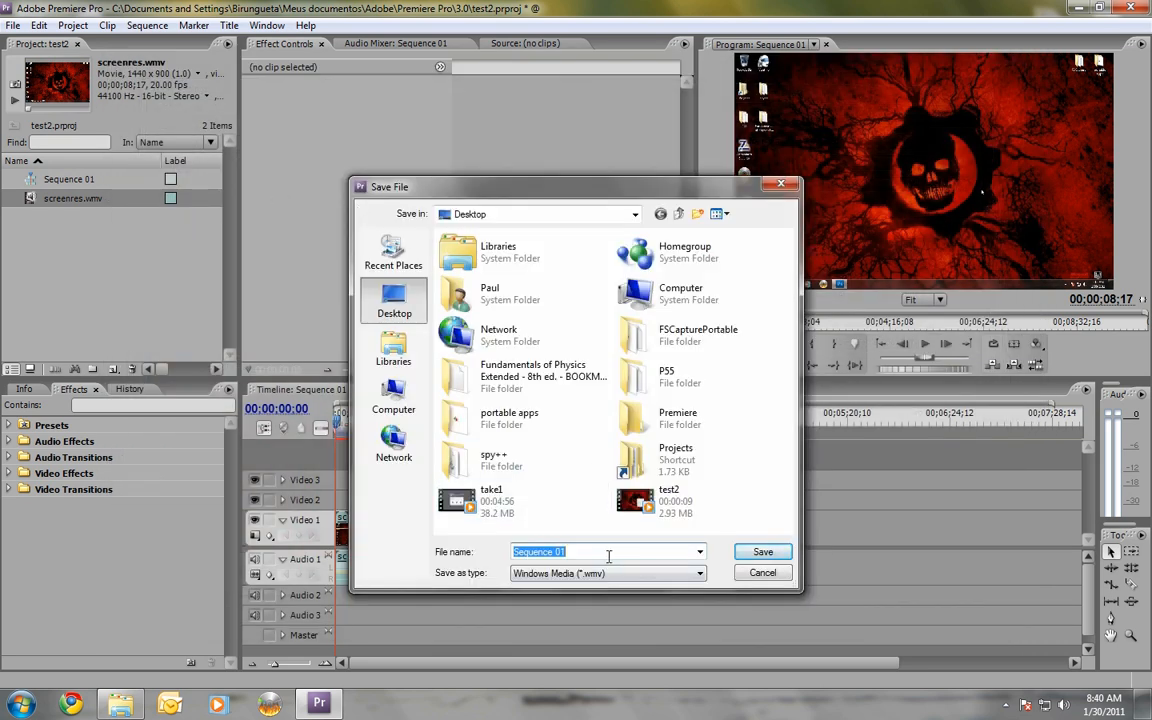
Enter the WMV file name on the Desktop and save the export
{"action": "left_click", "coordinate": [762, 551]}
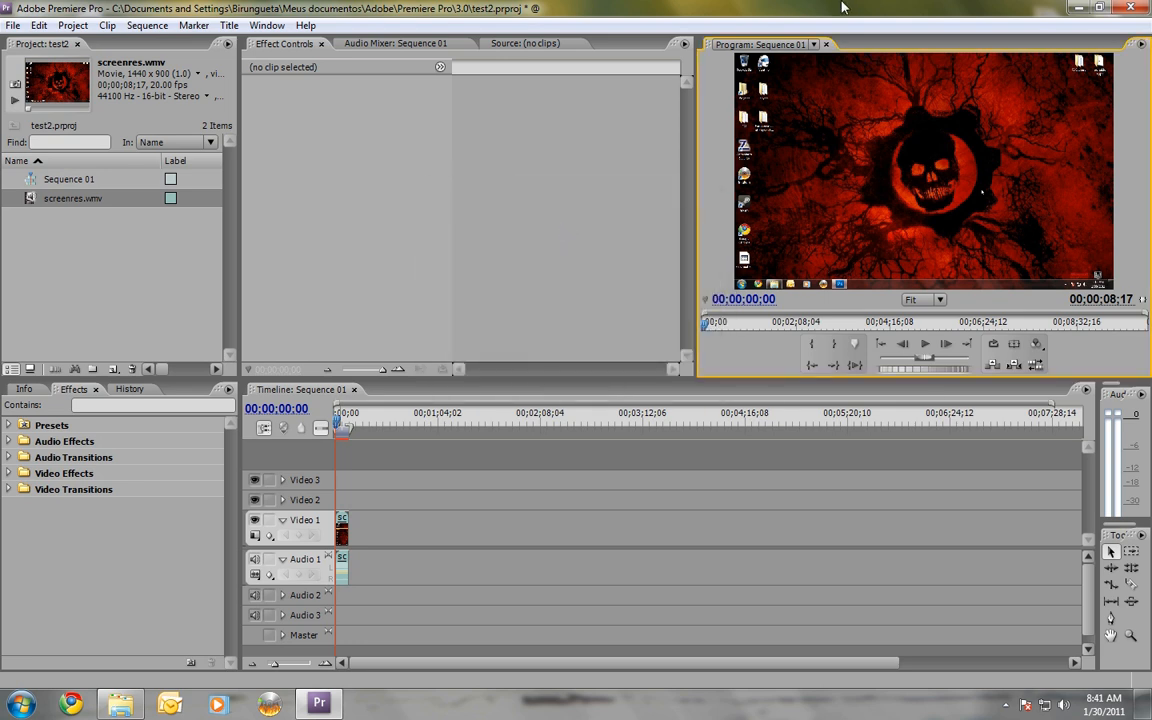
Minimize Premiere, play the exported WMV in Windows Media Player, then close it
{"action": "left_click", "coordinate": [1098, 8]}
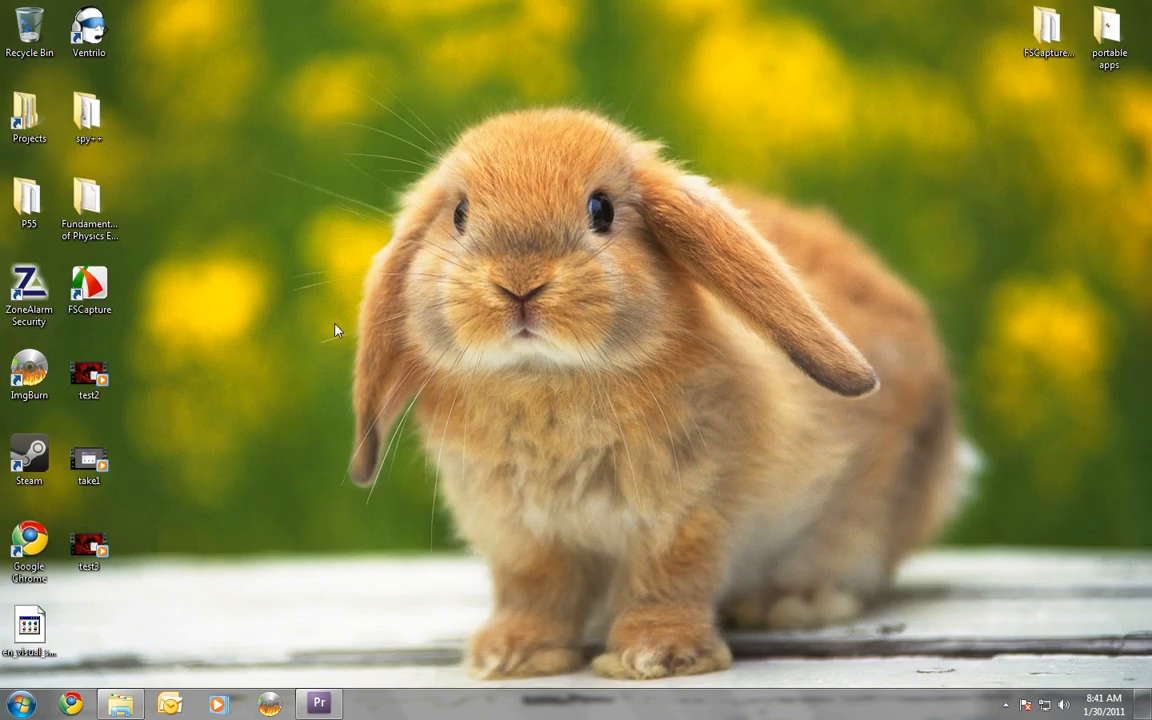
{"action": "double_click", "coordinate": [89, 545]}
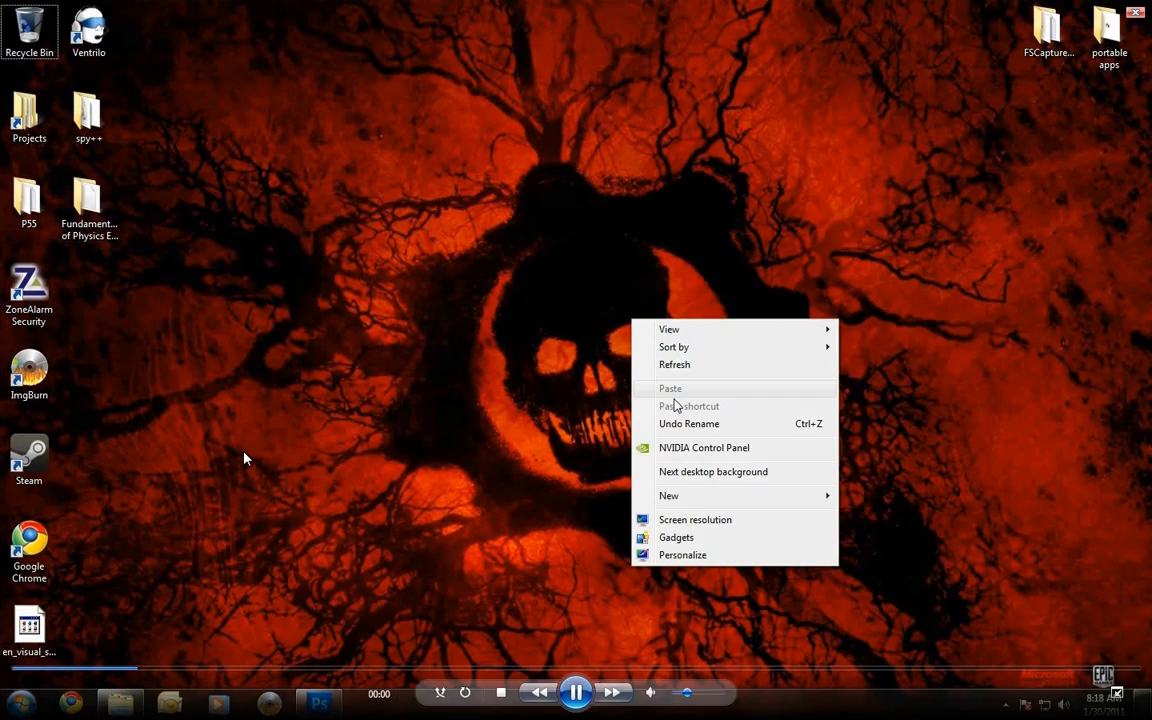
{"action": "left_click", "coordinate": [694, 519]}
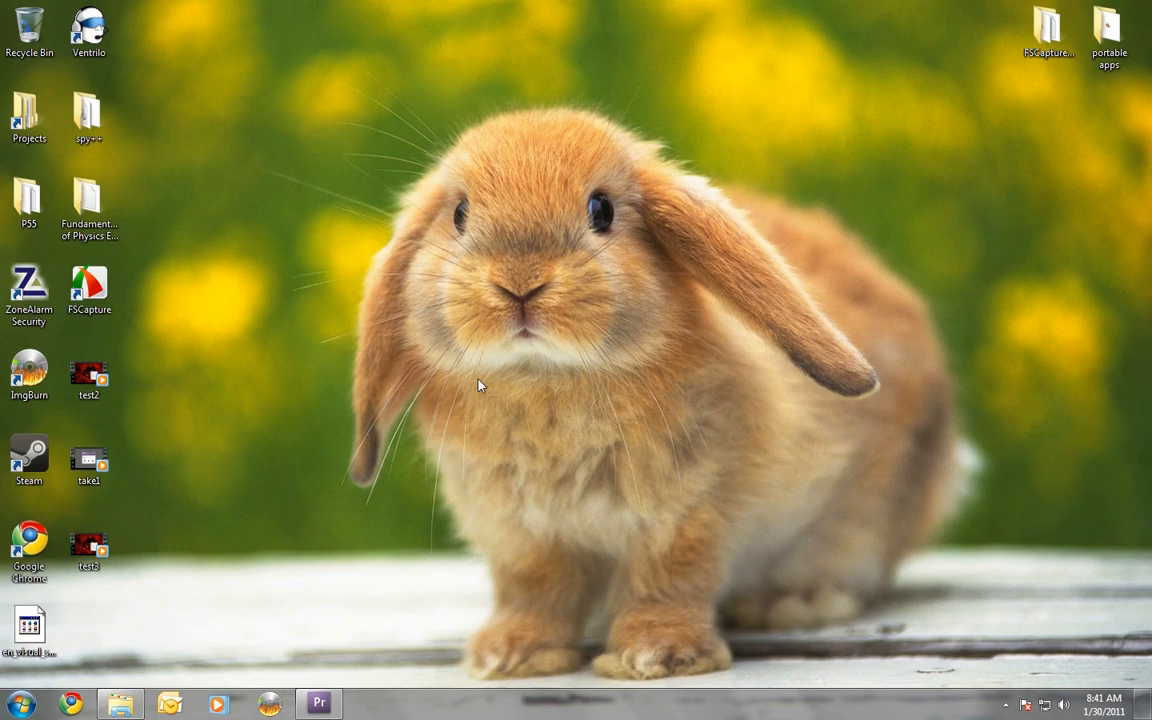
{"action": "mouse_move", "coordinate": [632, 142]}
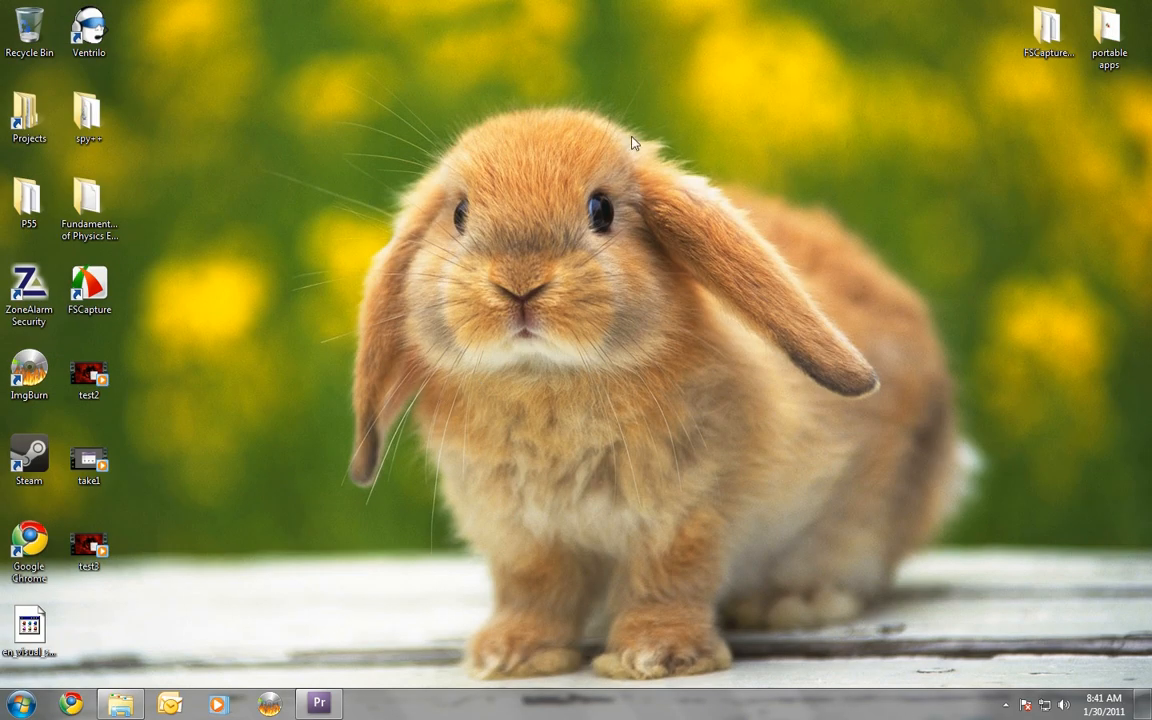
{"action": "mouse_move", "coordinate": [505, 320]}
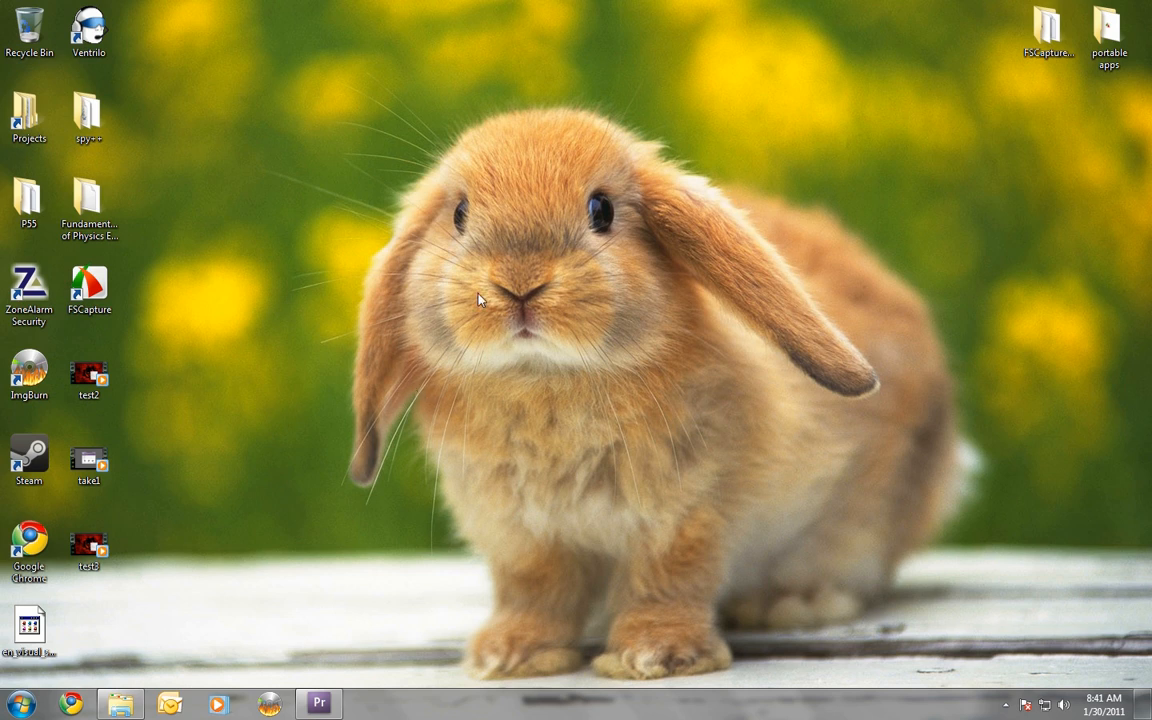
{"action": "mouse_move", "coordinate": [362, 335]}
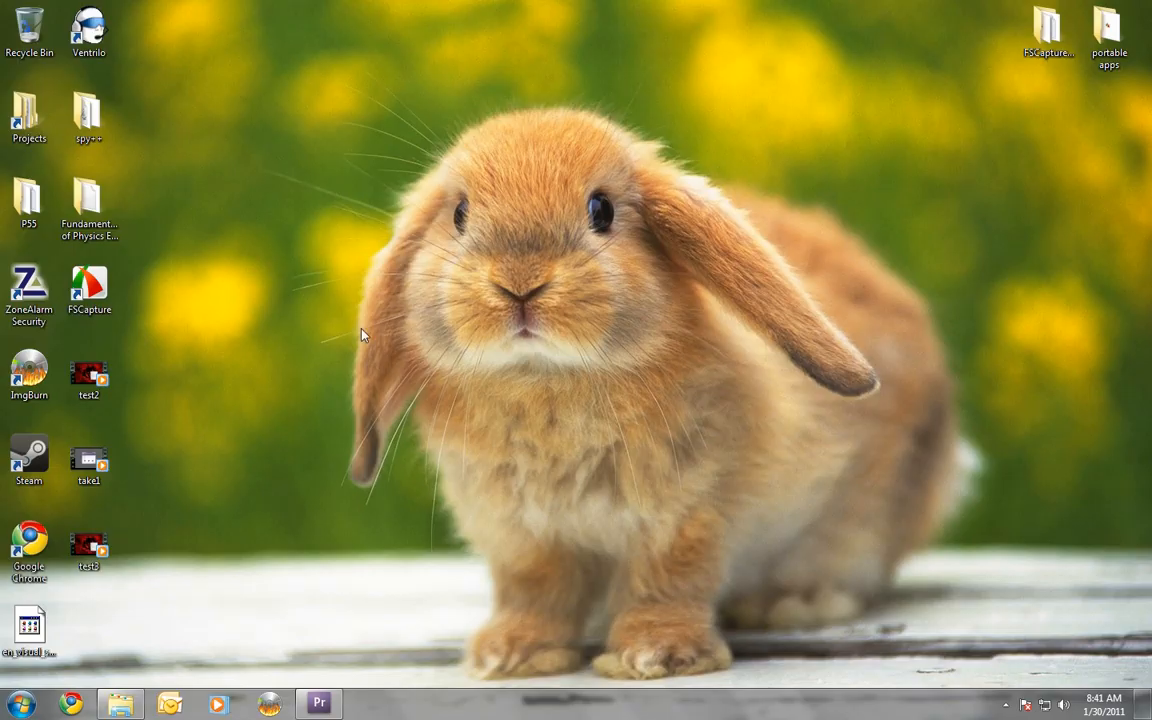